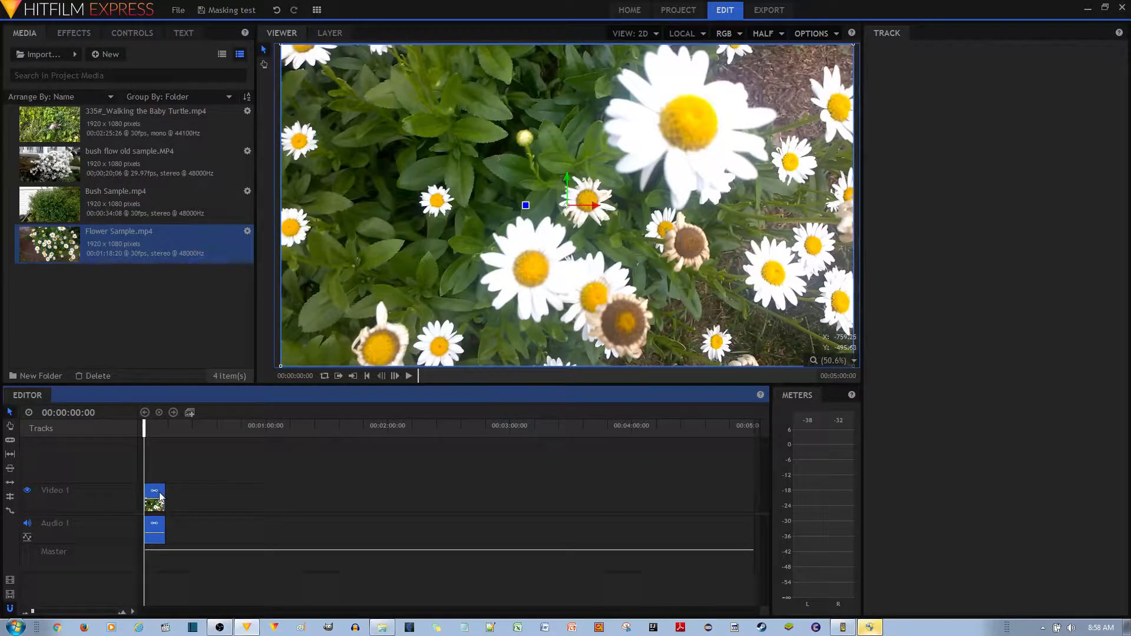
- Convert the Flower Sample clip on Video 1 into a composite shot
click(190, 412)
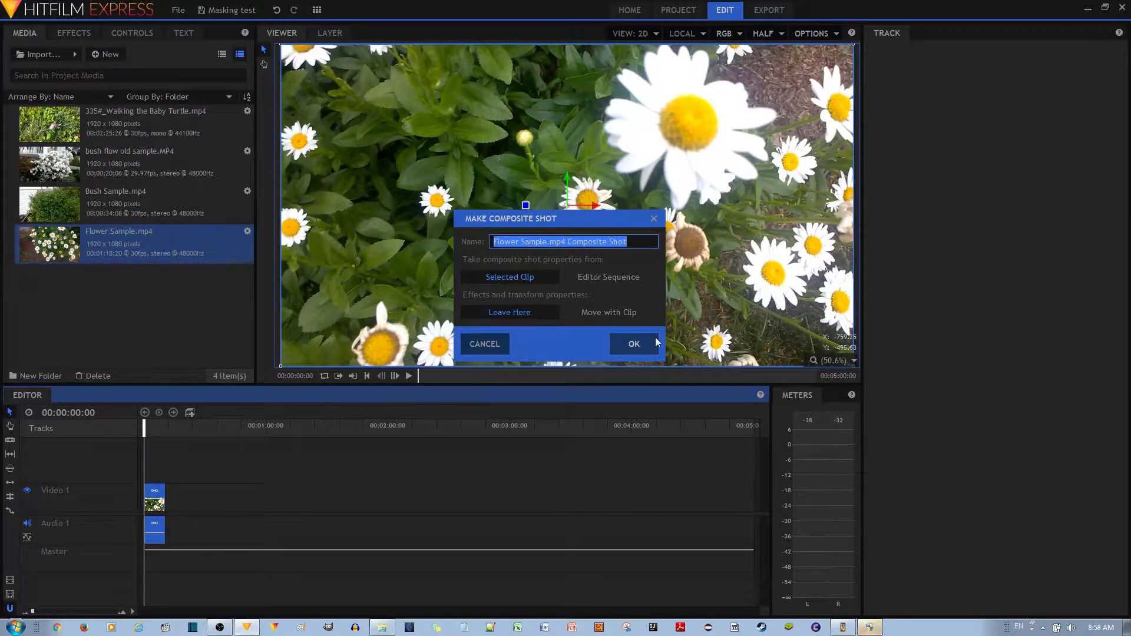
click(633, 343)
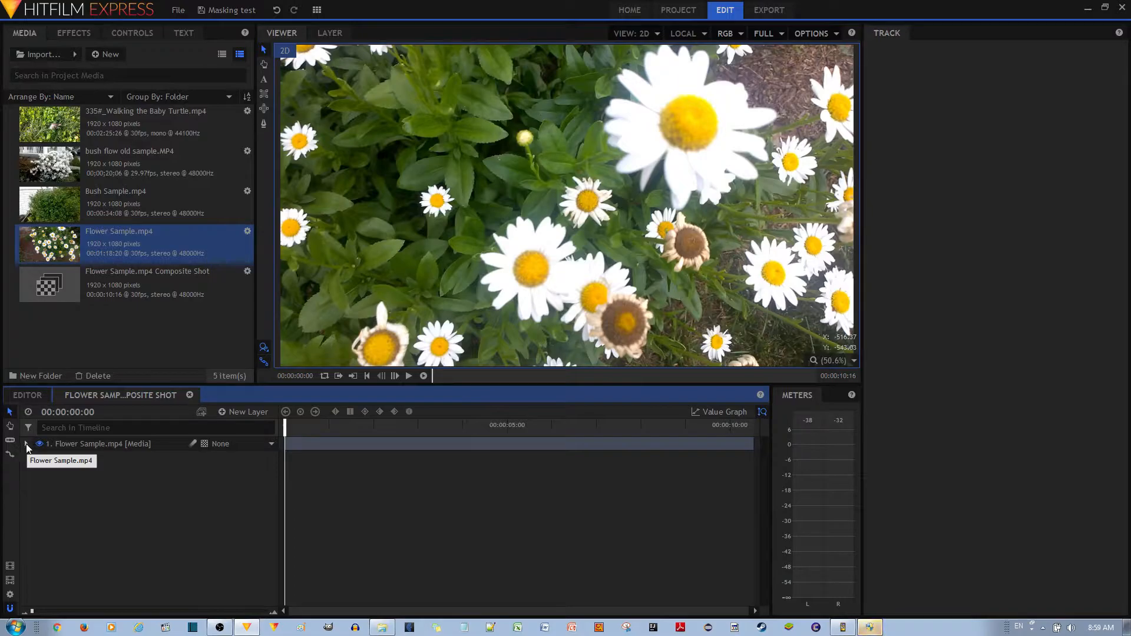
- Expand the Flower Sample.mp4 layer and add a Tracker under Tracks
click(26, 443)
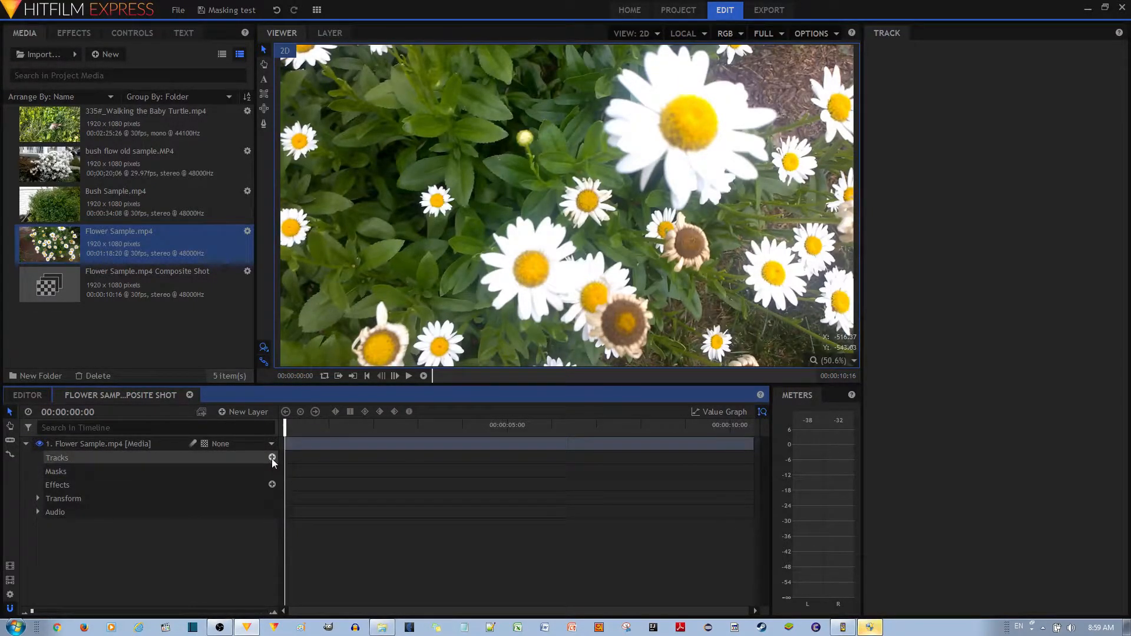
click(273, 459)
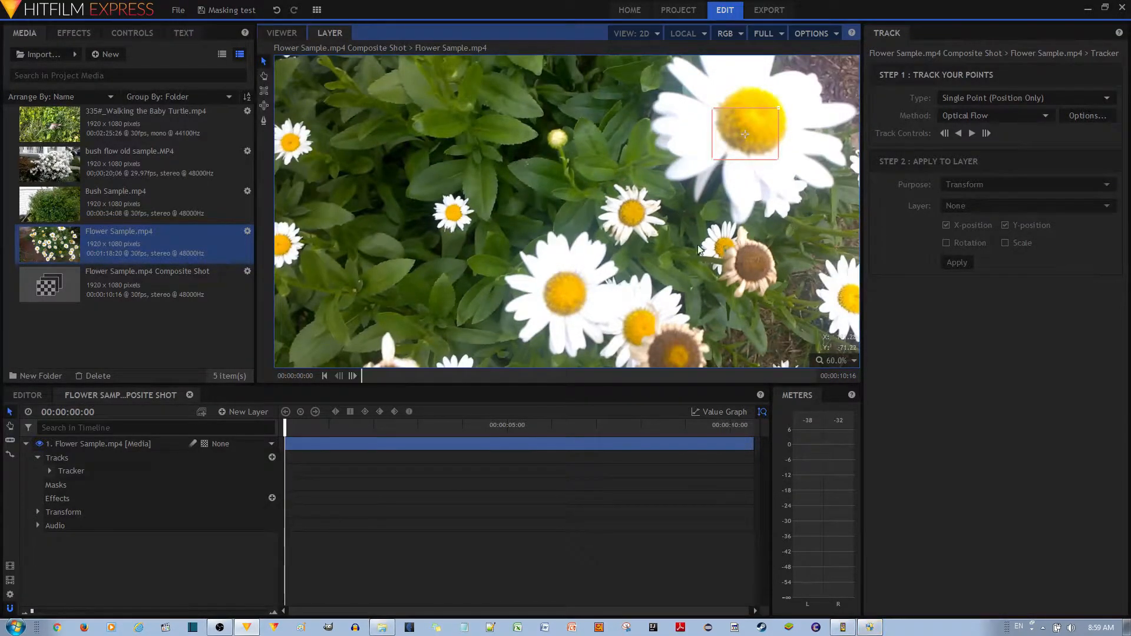
mouse_move(652, 139)
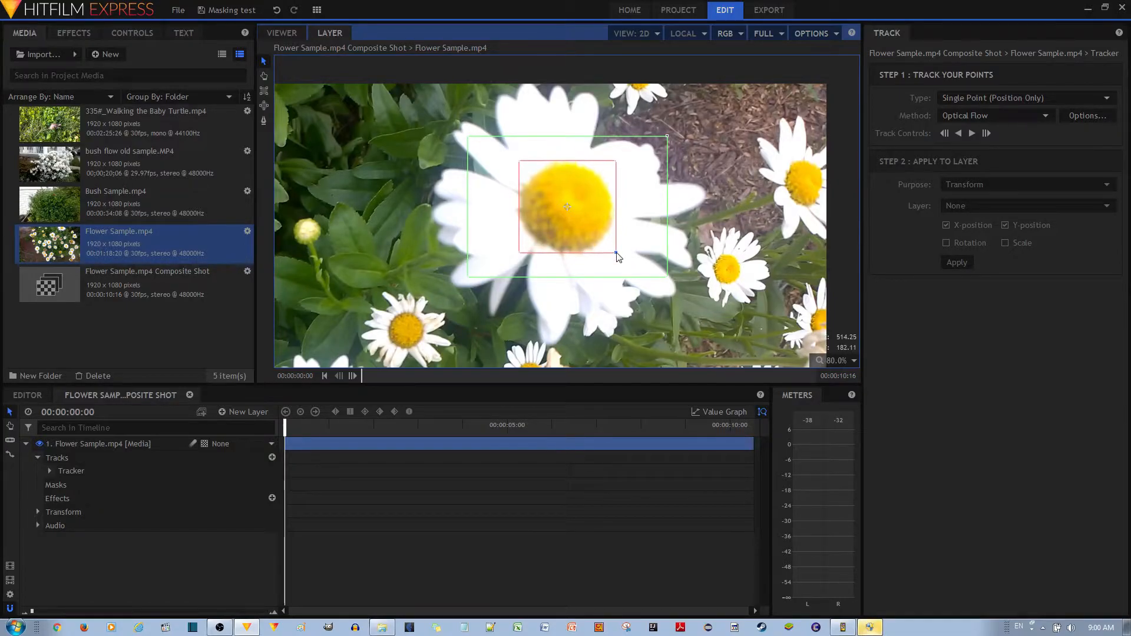
mouse_move(673, 290)
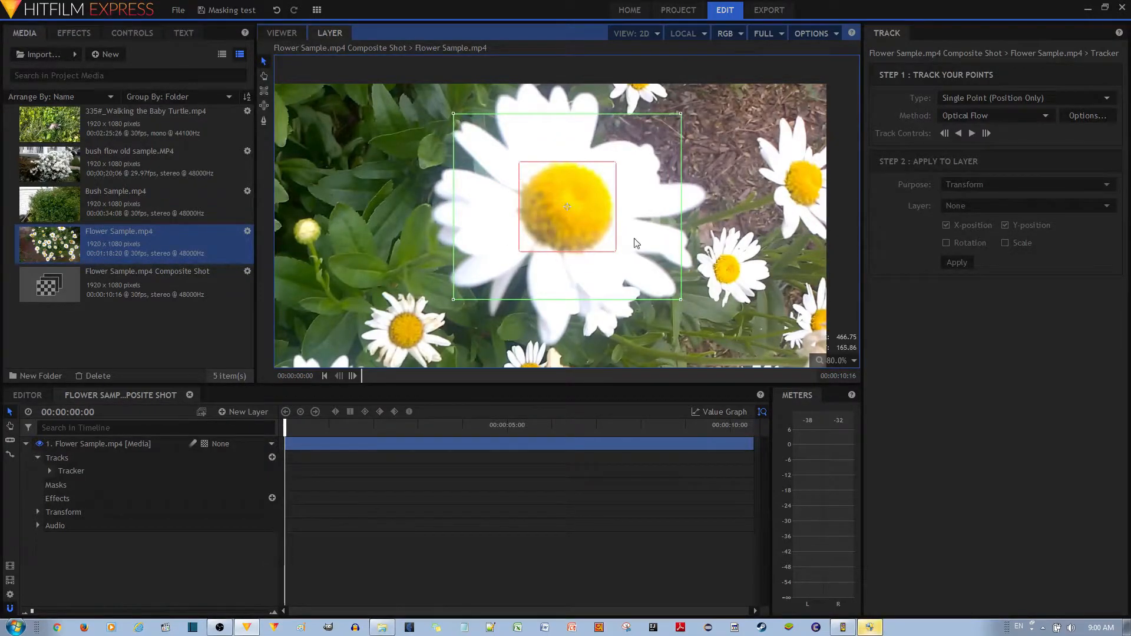
mouse_move(597, 135)
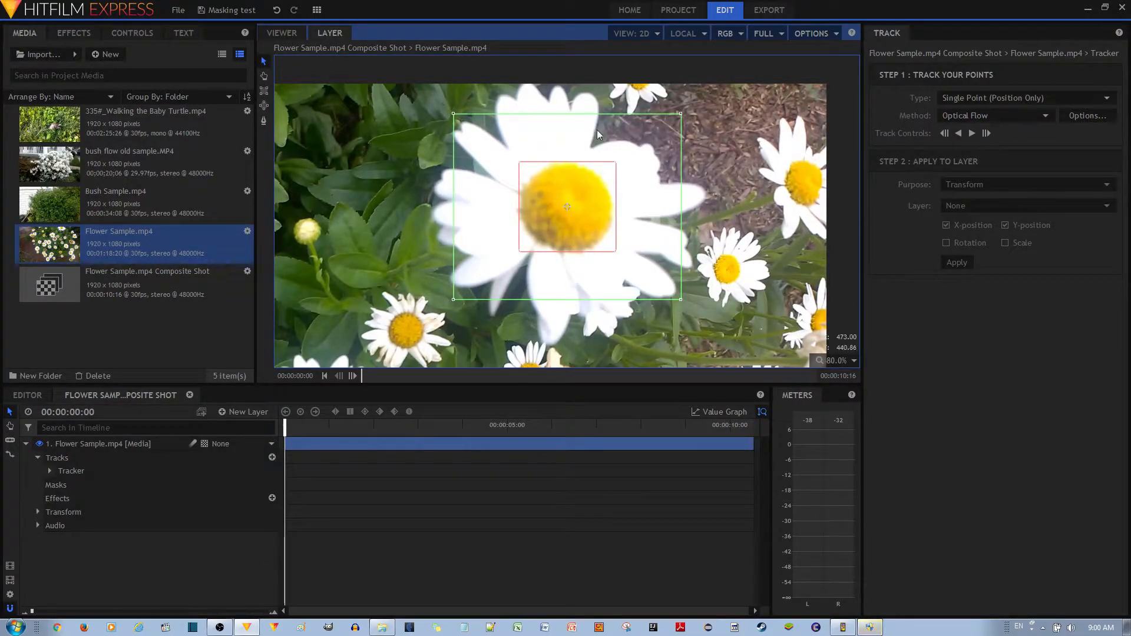
mouse_move(507, 303)
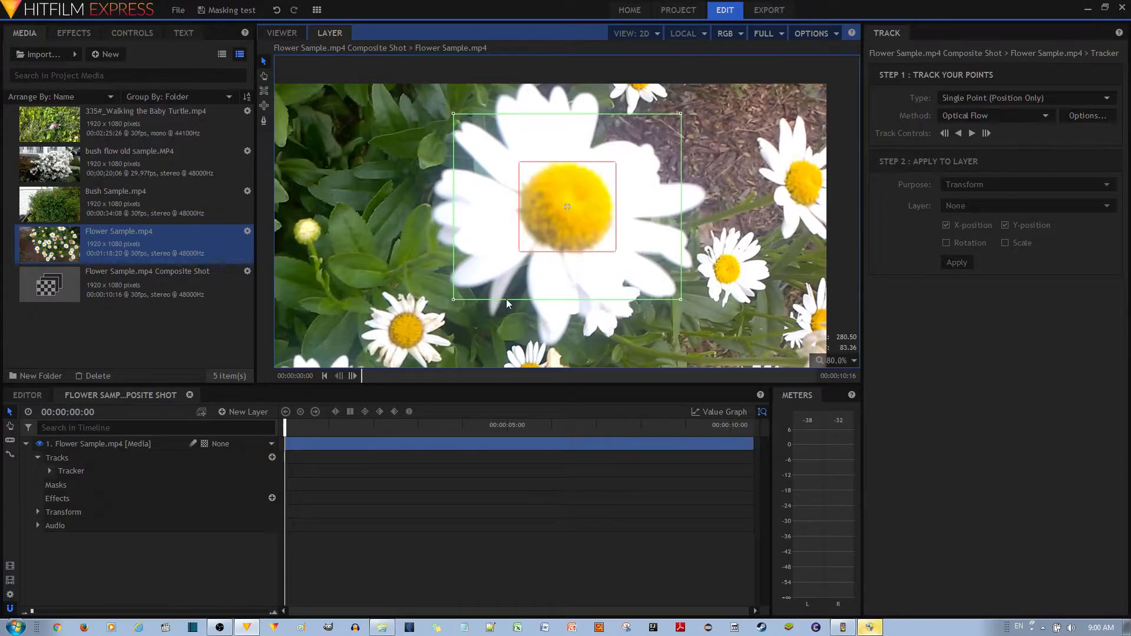
mouse_move(502, 209)
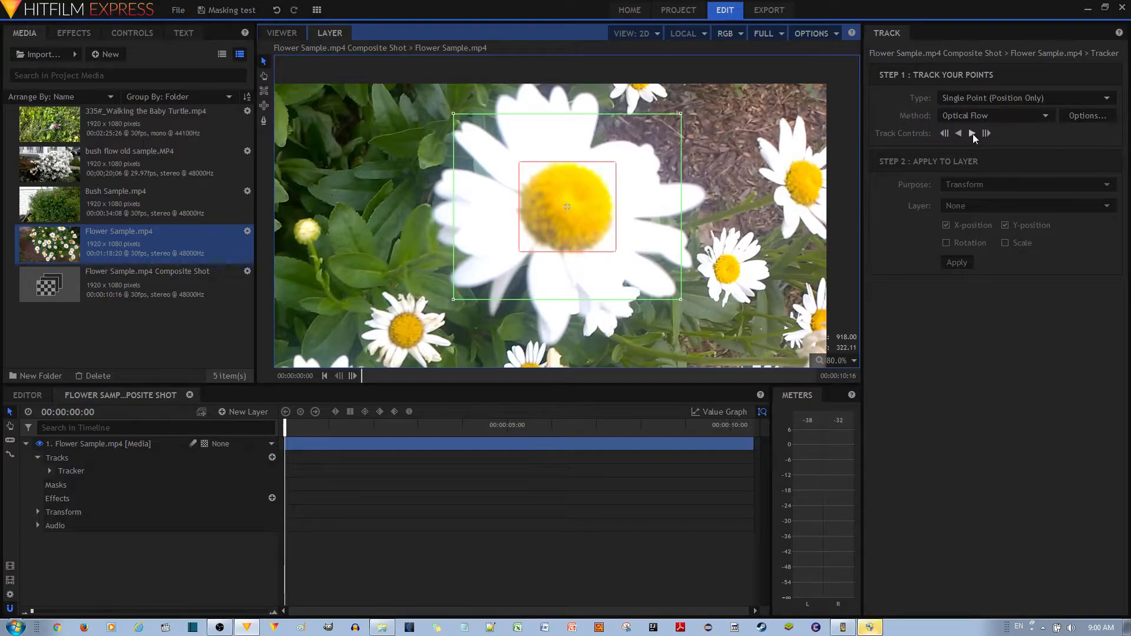
mouse_move(972, 132)
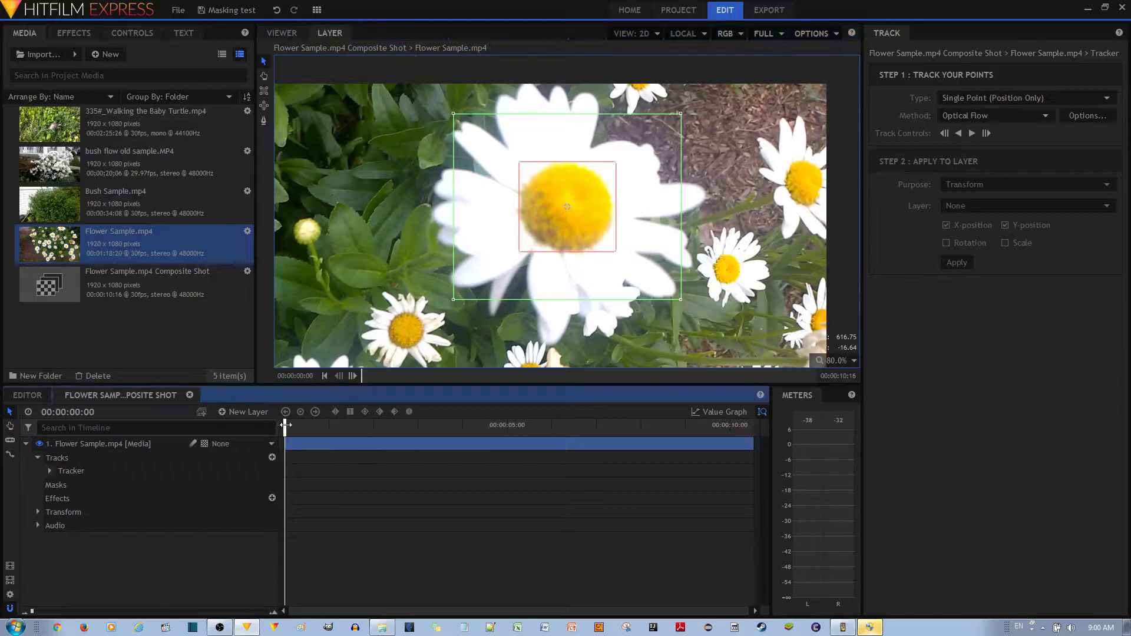
- Return to the first frame and track the daisy point forward through the clip
click(971, 133)
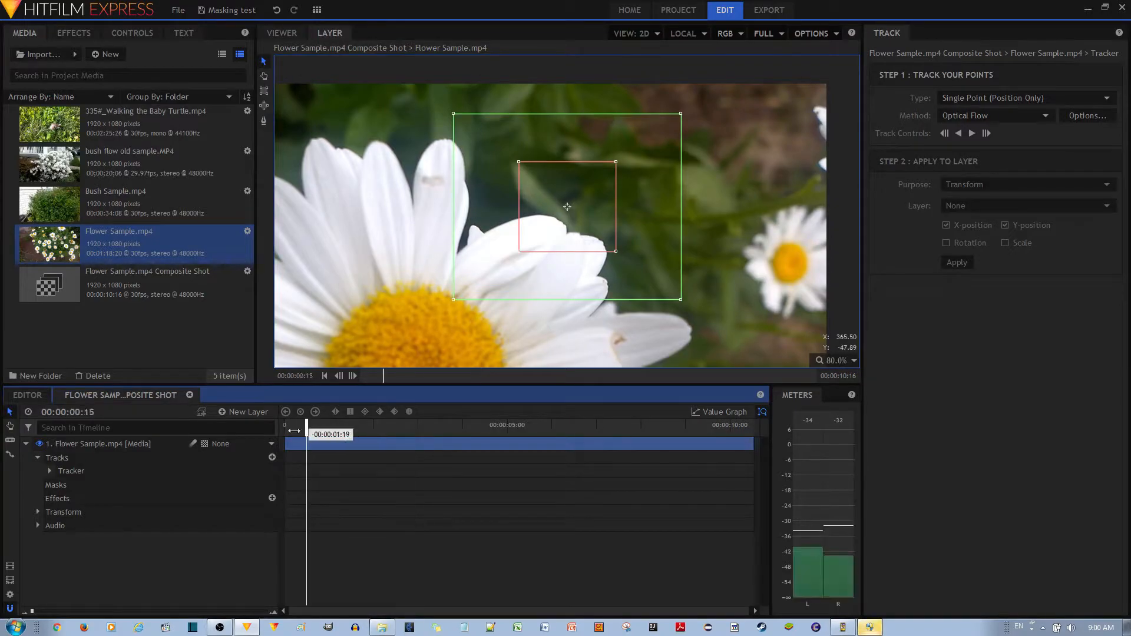
click(972, 133)
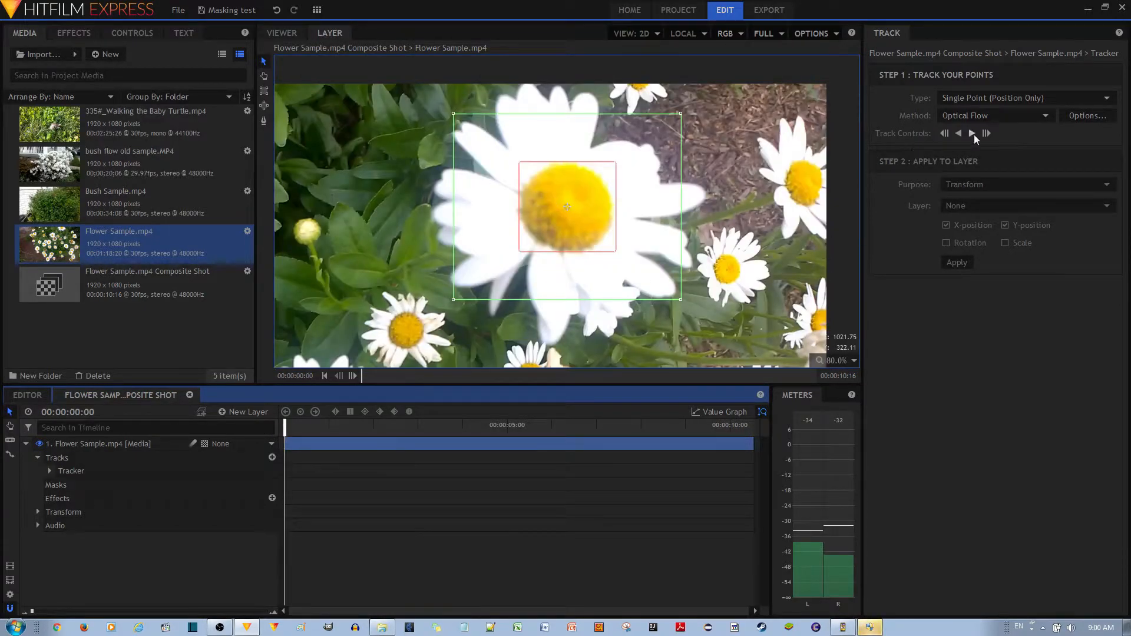
click(972, 132)
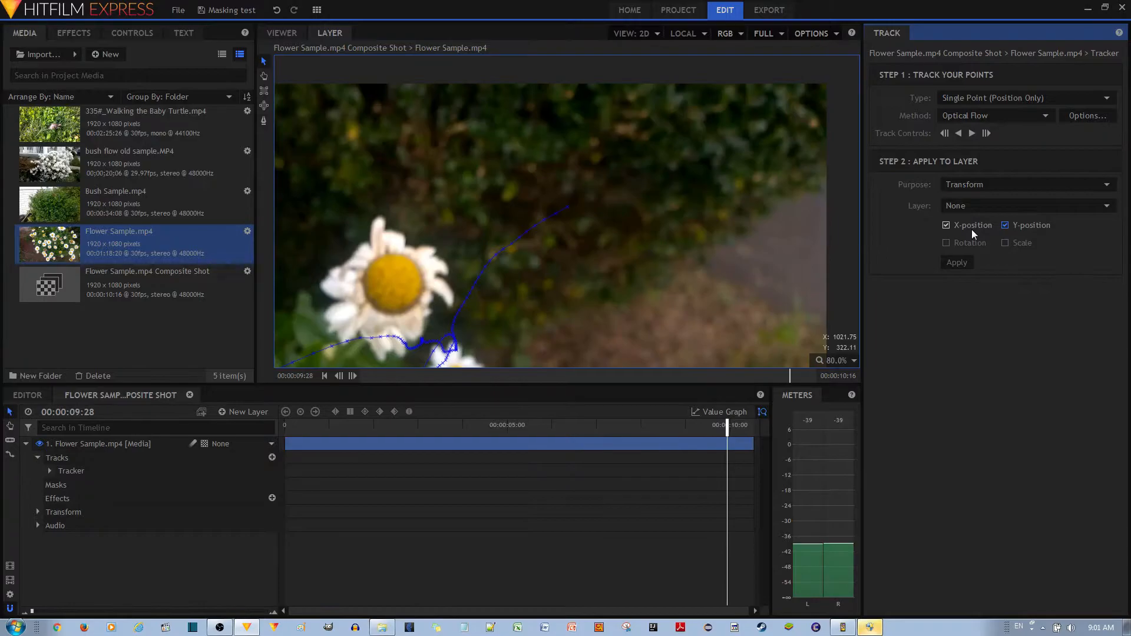
mouse_move(505, 195)
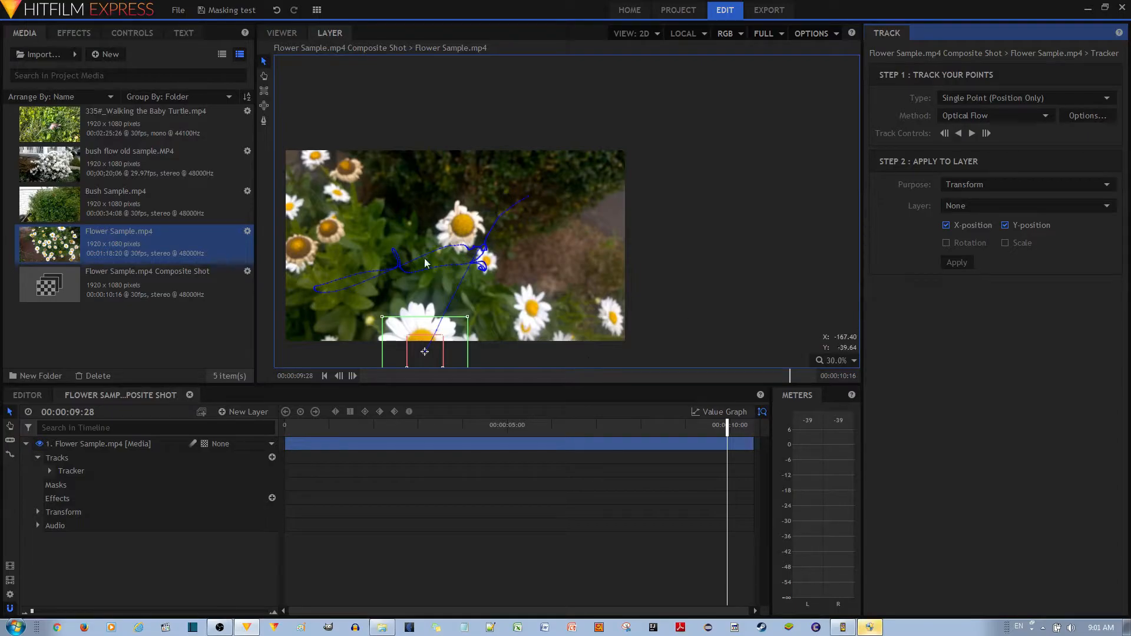
mouse_move(794, 350)
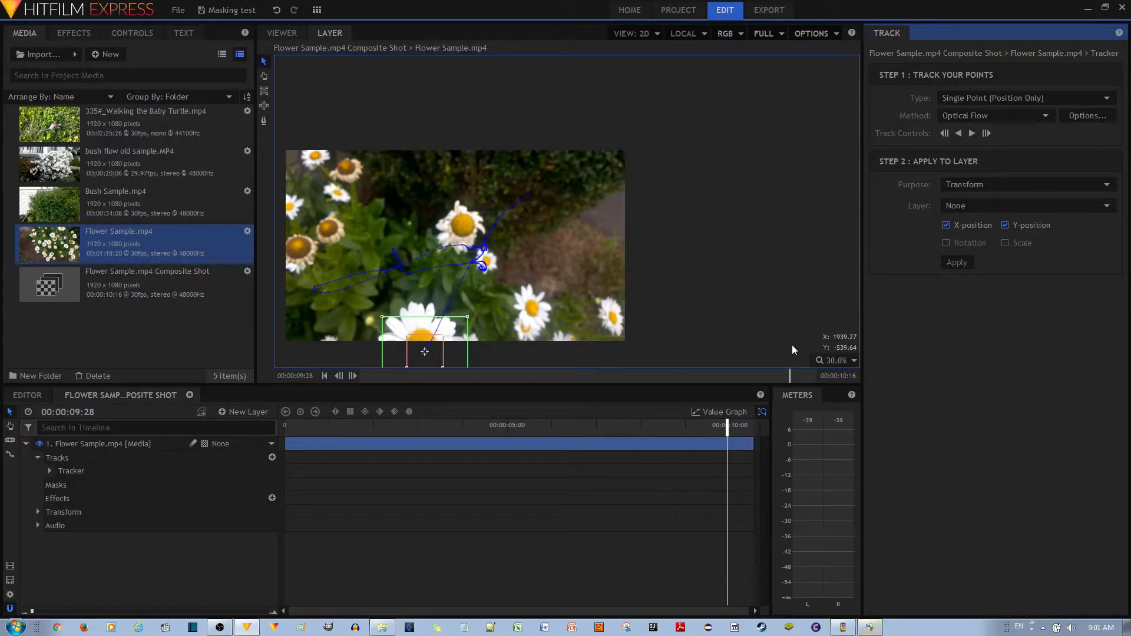
mouse_move(711, 277)
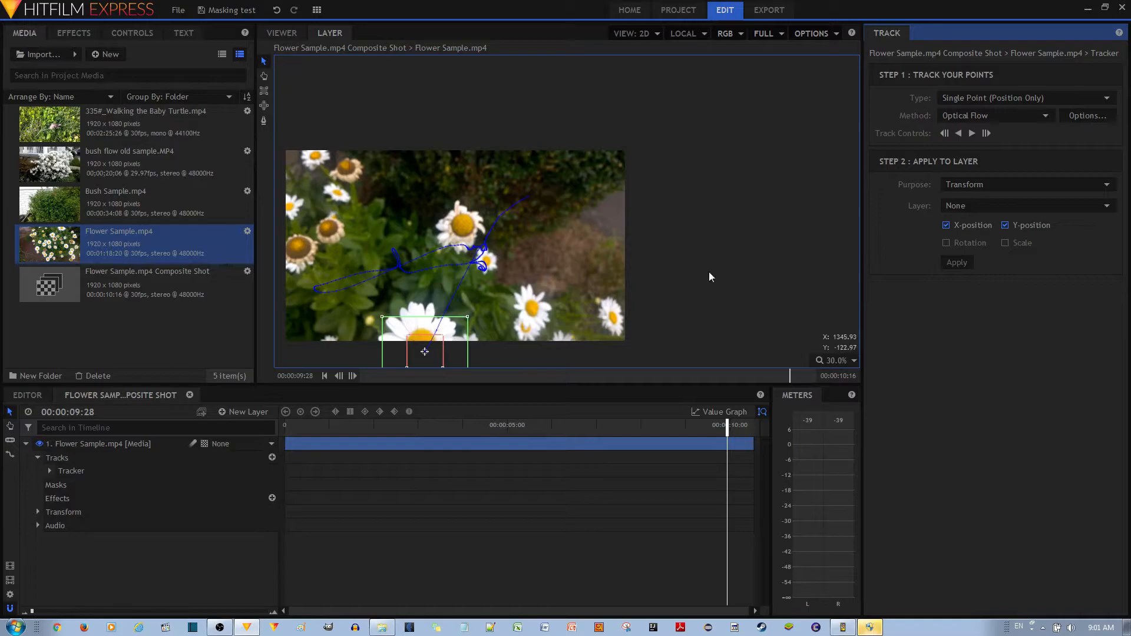
- Set the Layer viewer zoom to 50% to show the whole motion path
click(837, 360)
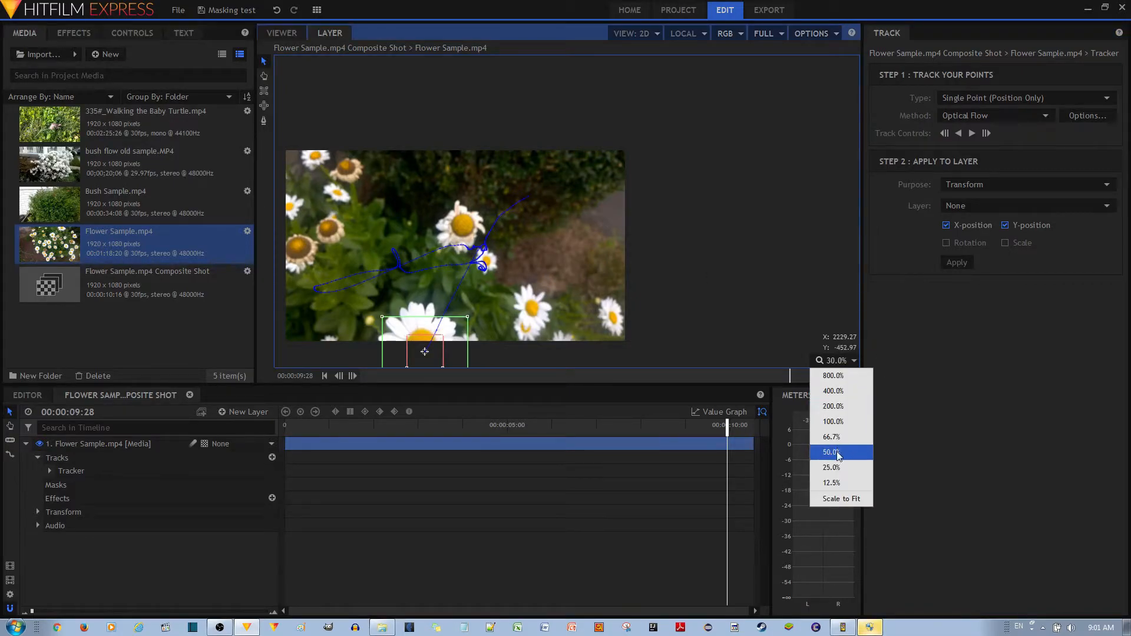
click(832, 452)
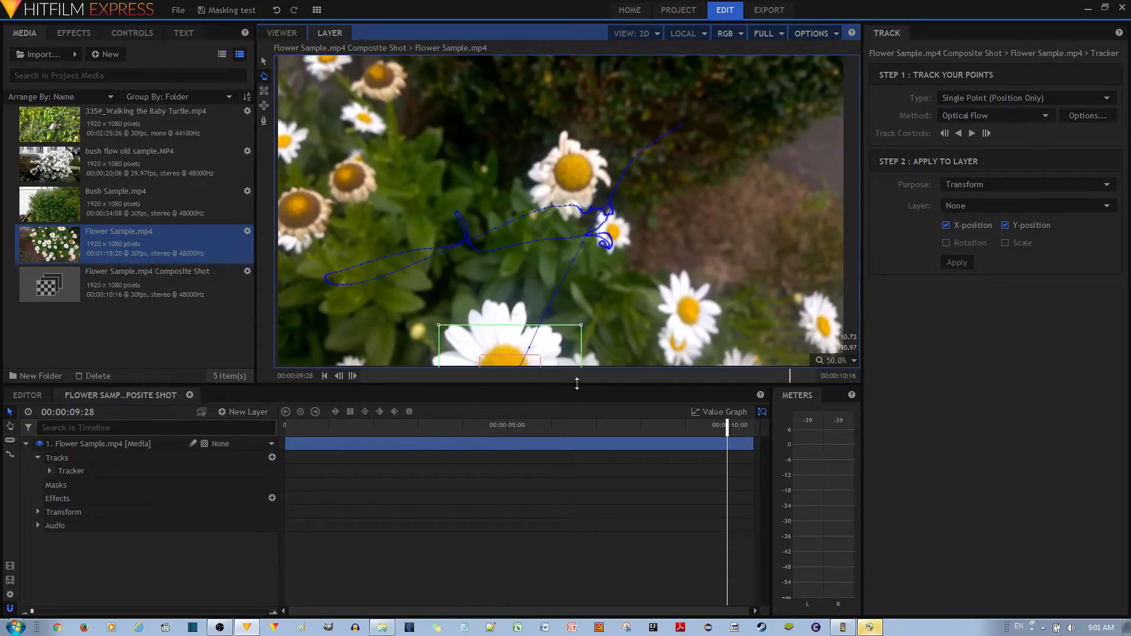
mouse_move(491, 263)
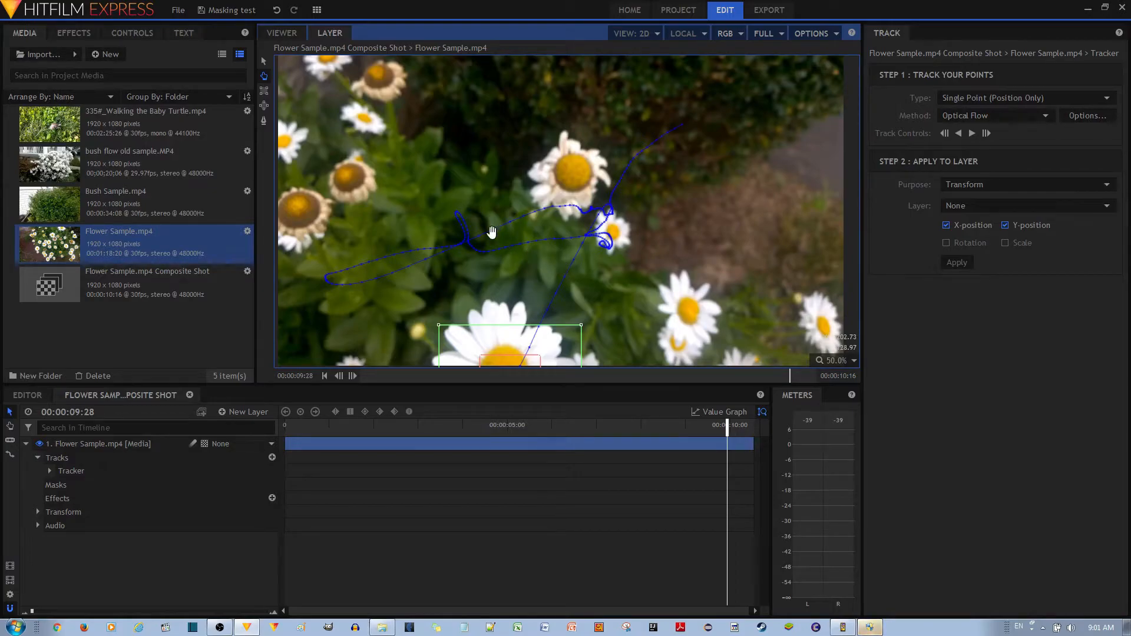
mouse_move(499, 296)
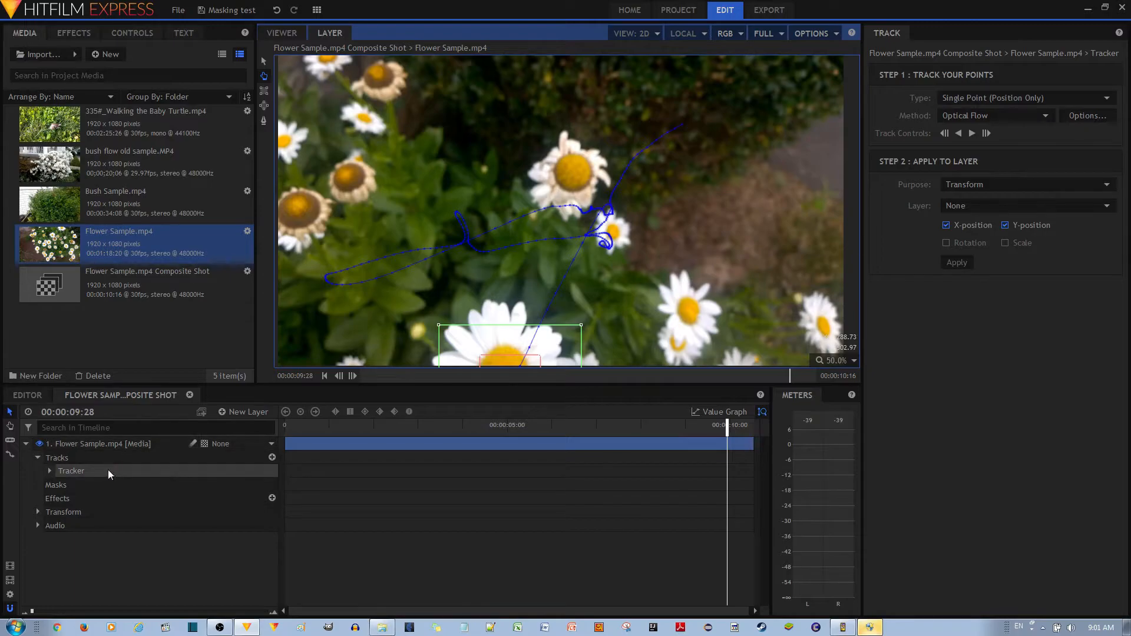
- Create a new Point layer and reselect the Tracker to show its settings
click(248, 411)
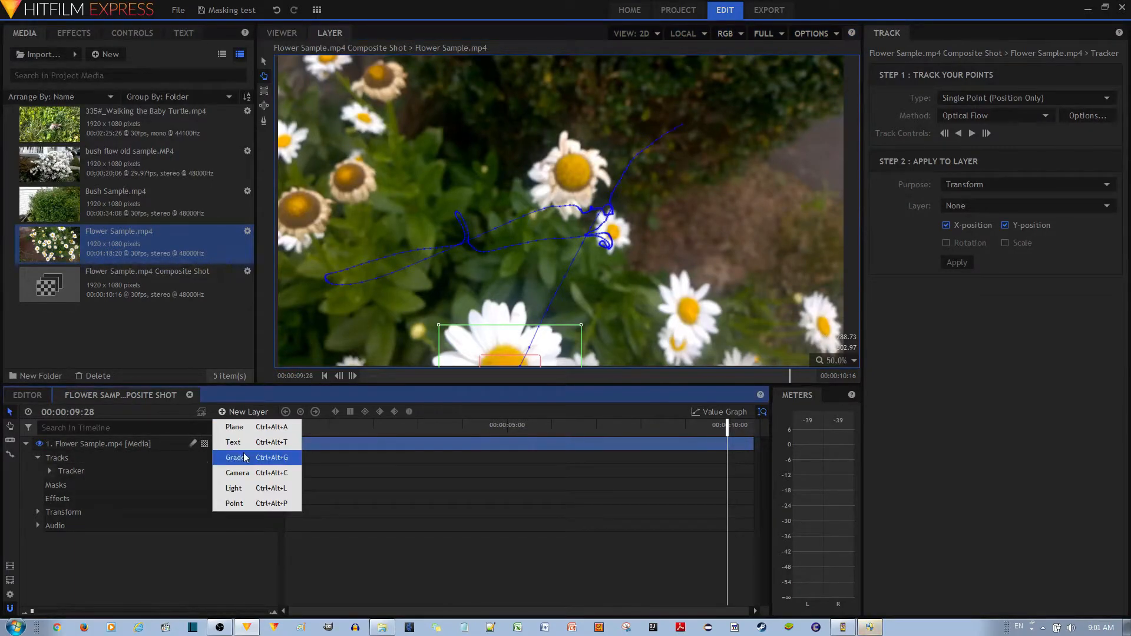
click(234, 503)
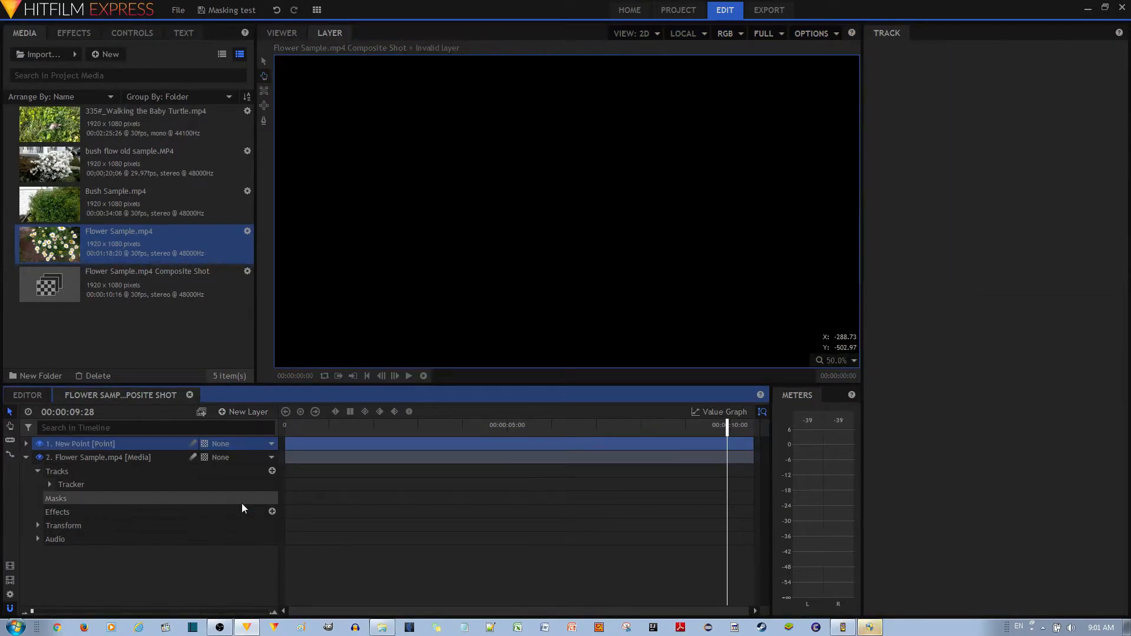
mouse_move(112, 465)
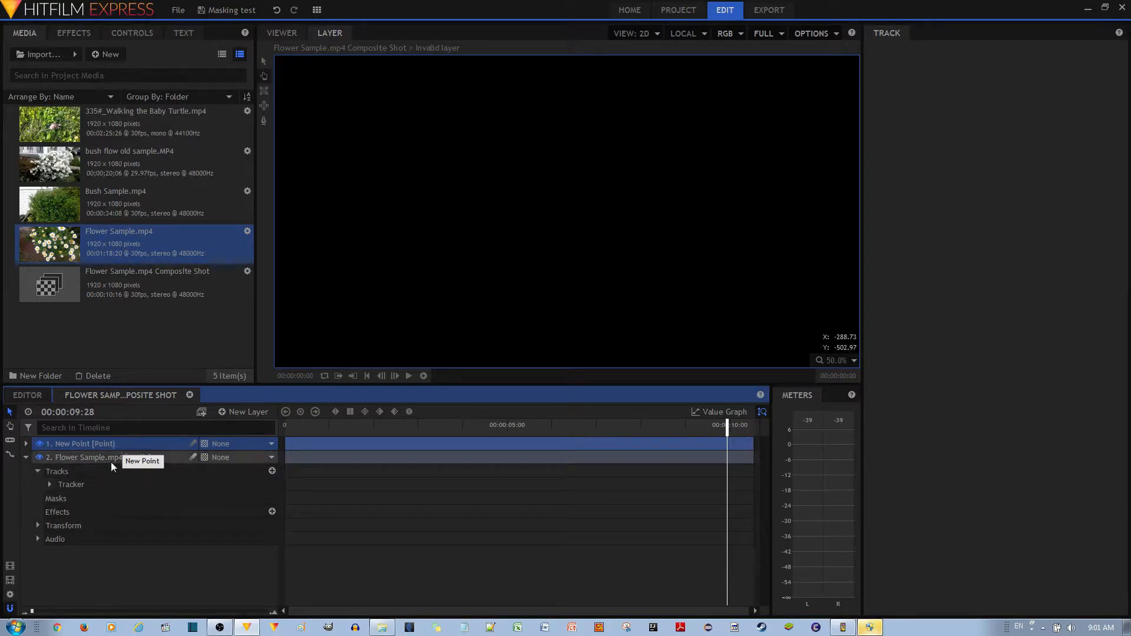
click(71, 484)
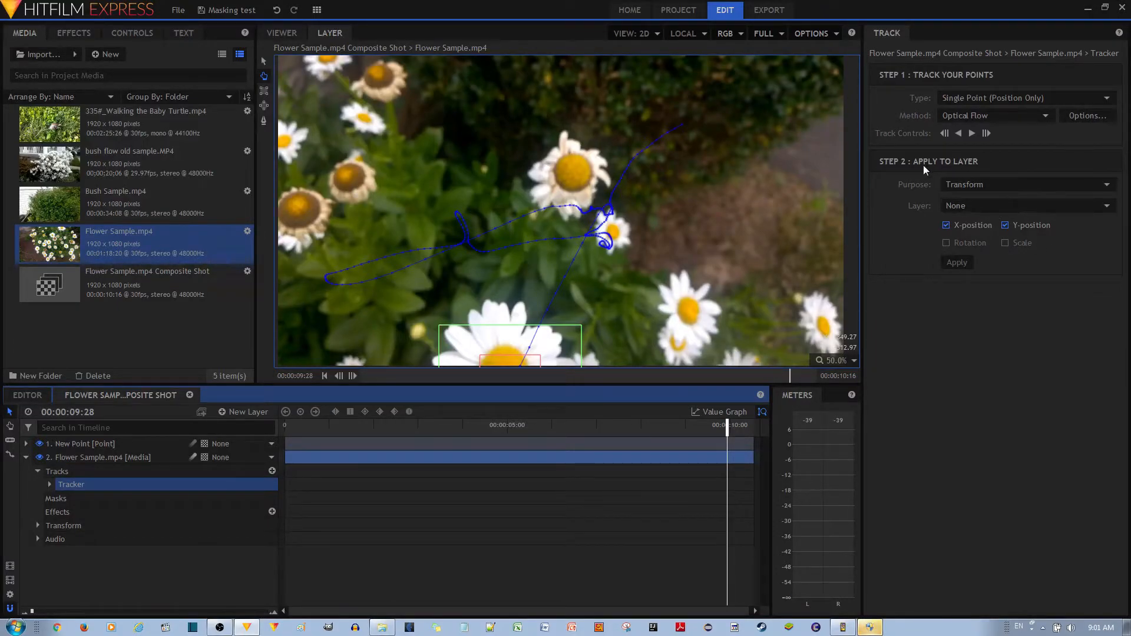
- Apply the tracker's X and Y position data to the New Point layer
click(1025, 206)
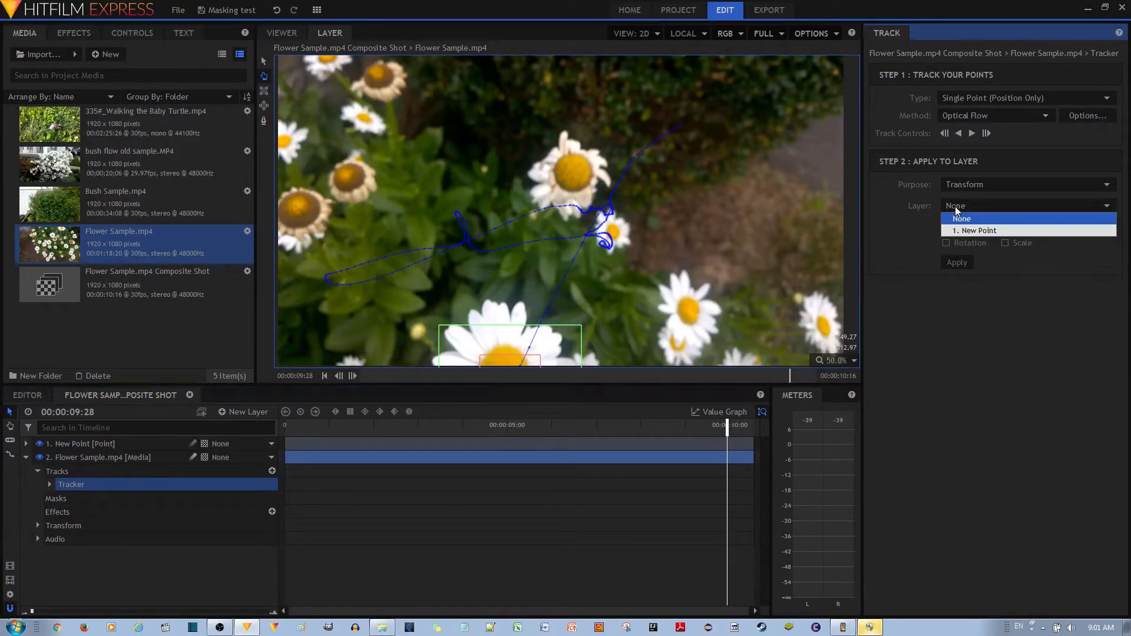
mouse_move(974, 230)
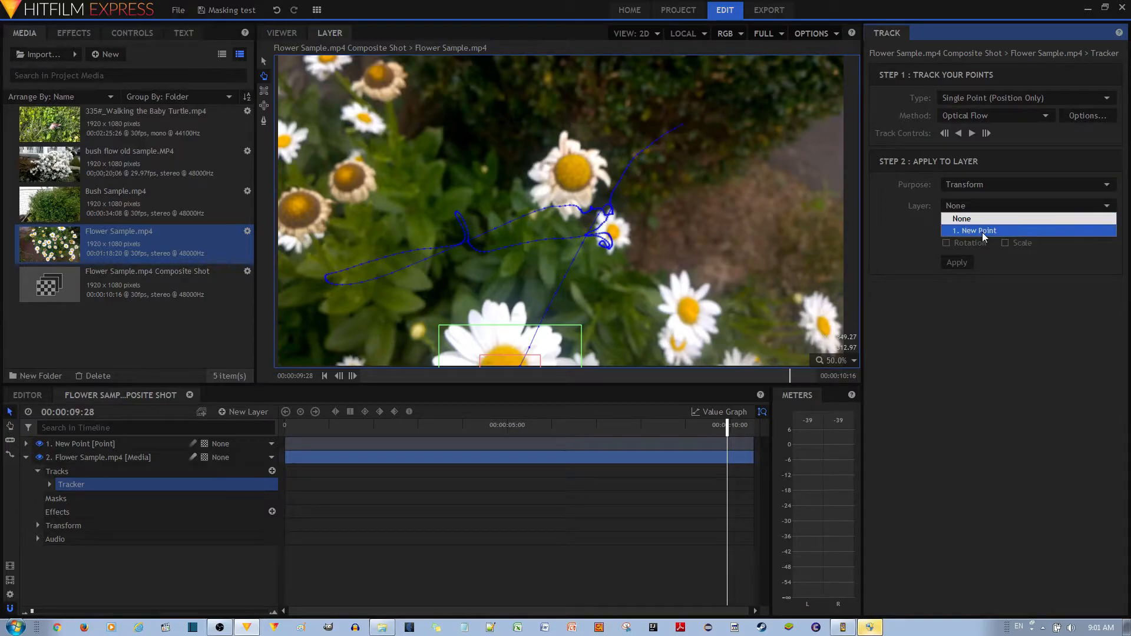
click(974, 230)
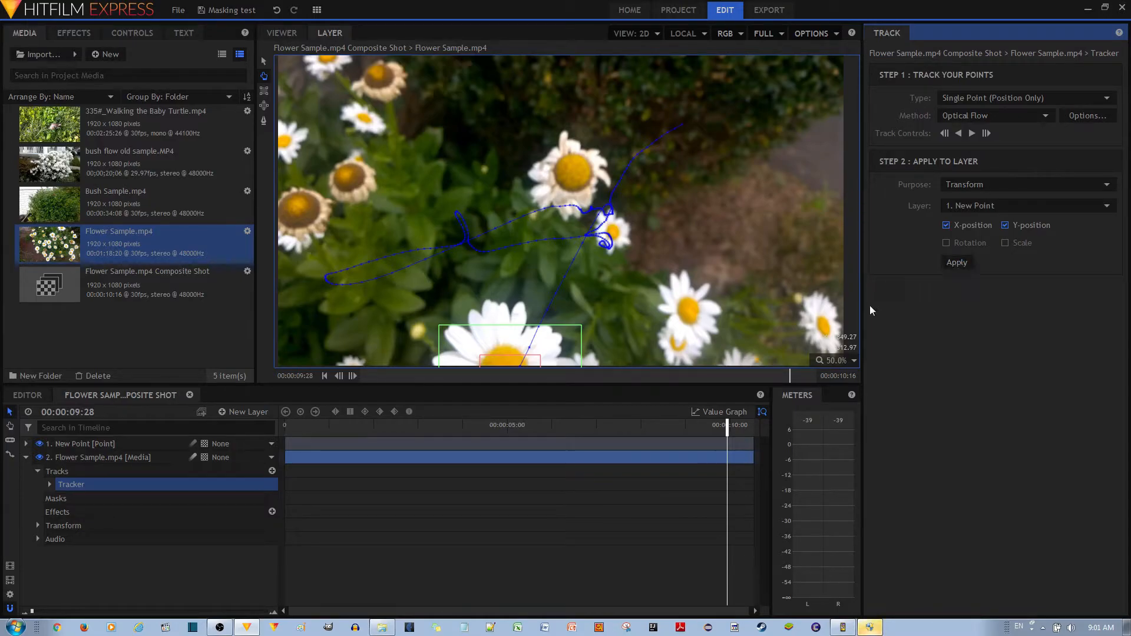
click(81, 444)
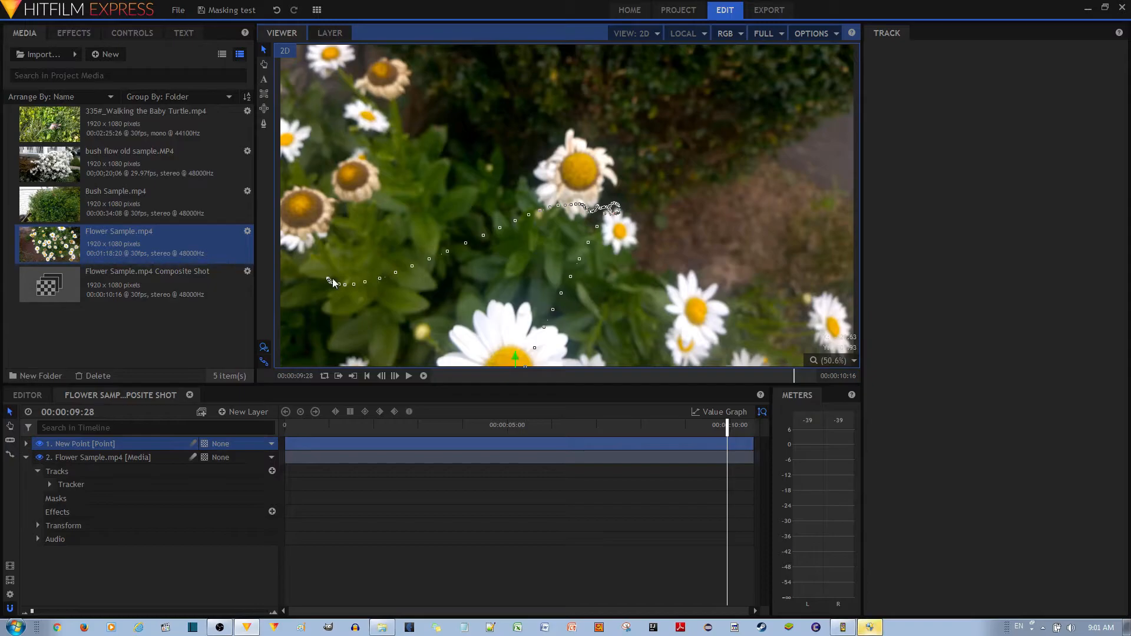
mouse_move(433, 380)
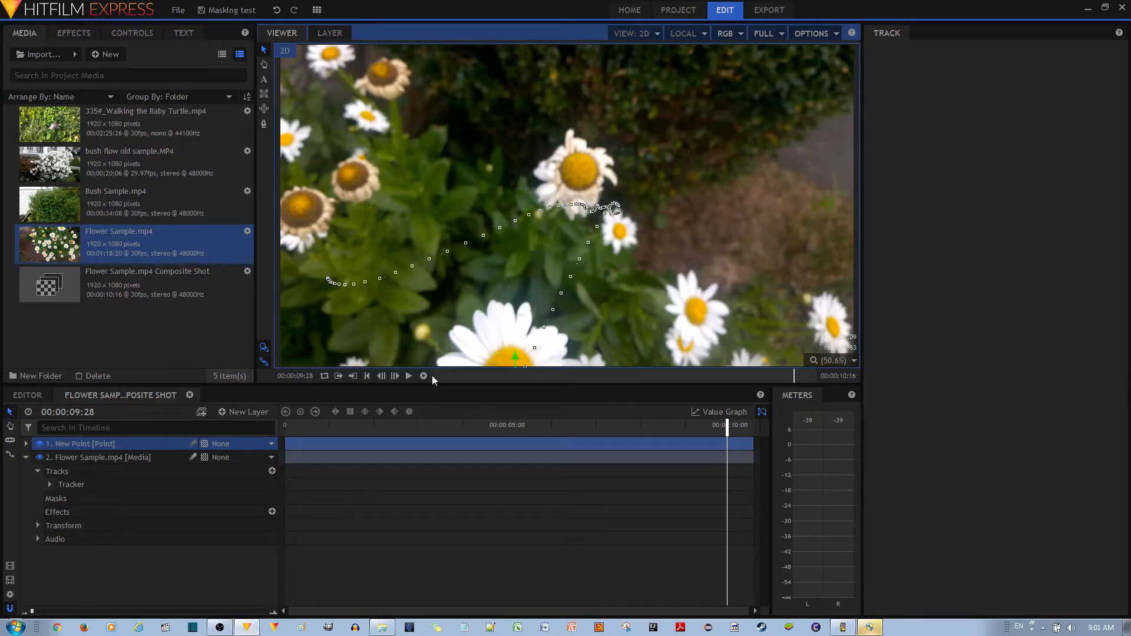
click(26, 444)
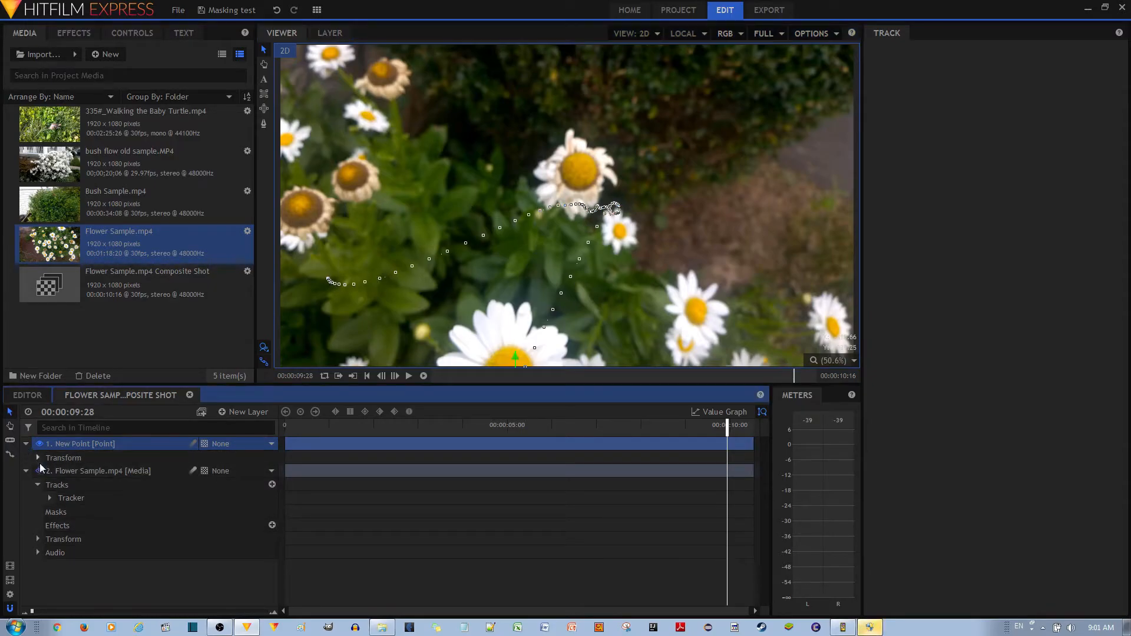
click(38, 457)
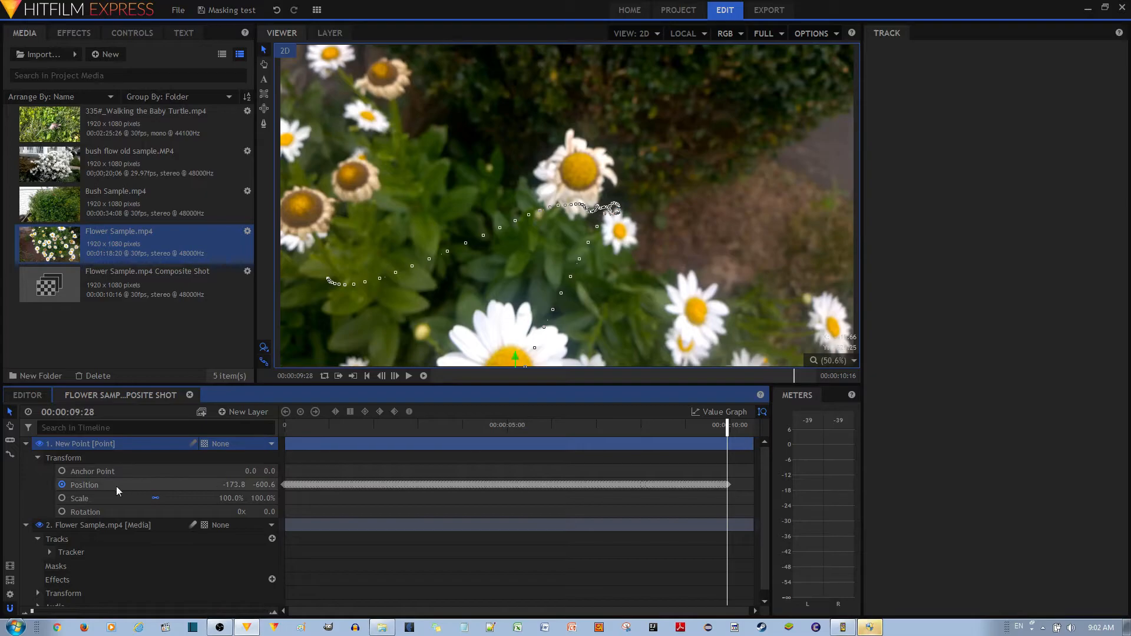
click(26, 443)
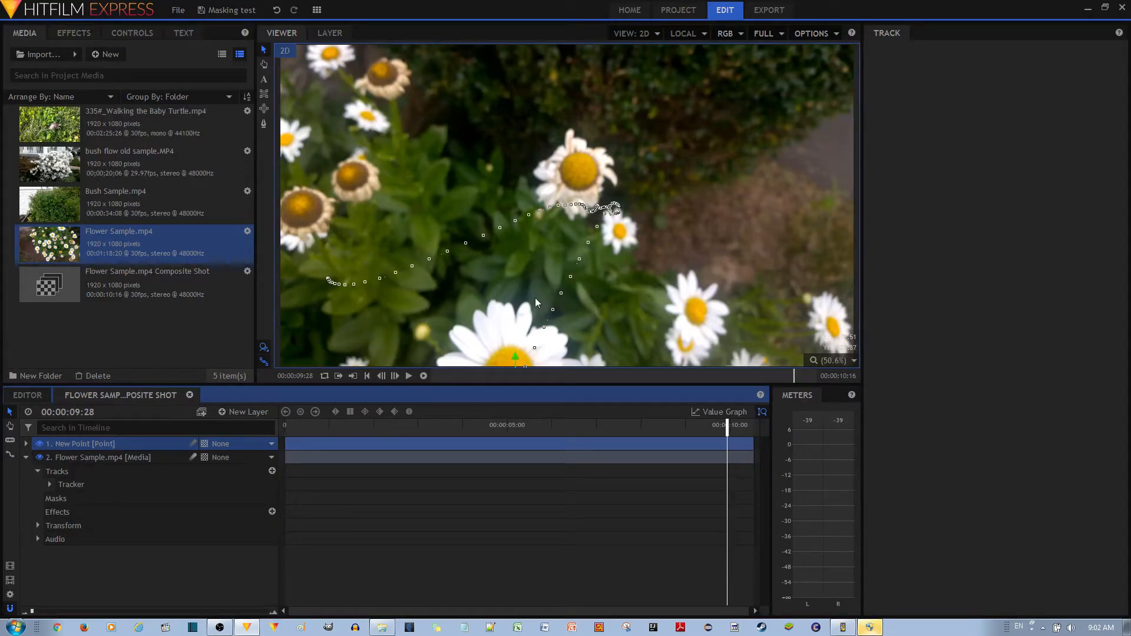
mouse_move(496, 306)
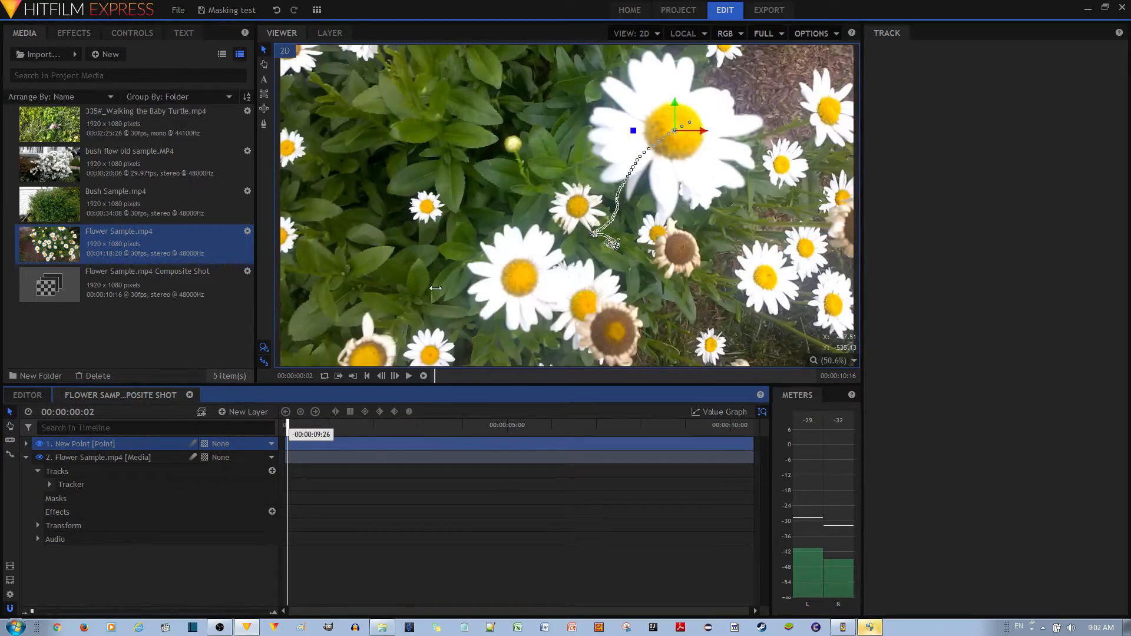
- Move the playhead back to 00:00:00:00
click(366, 376)
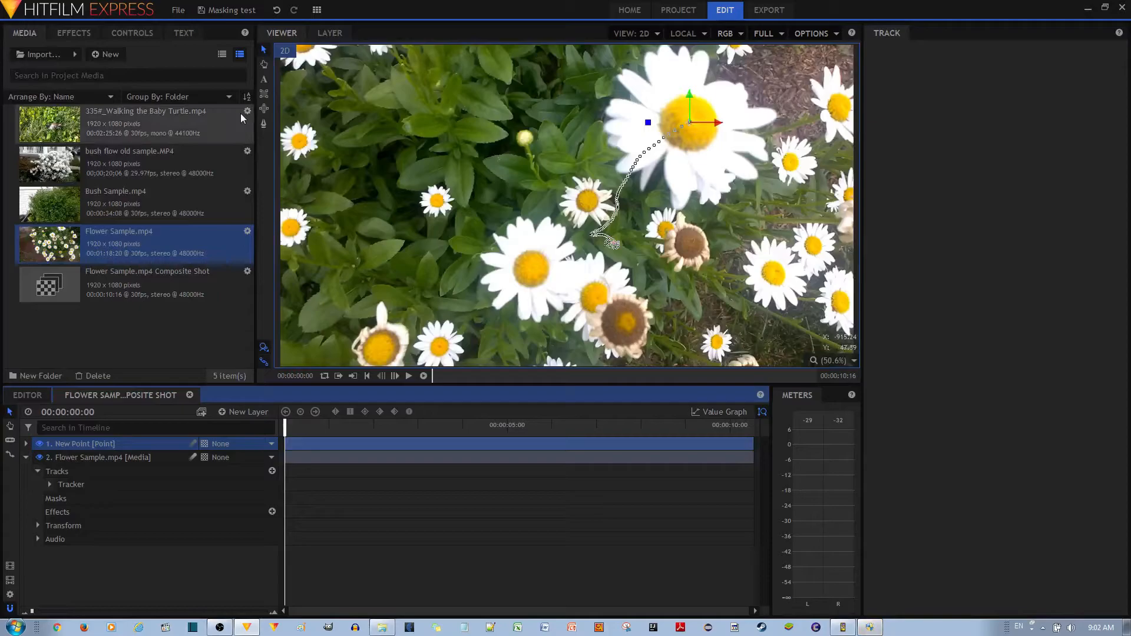
mouse_move(523, 121)
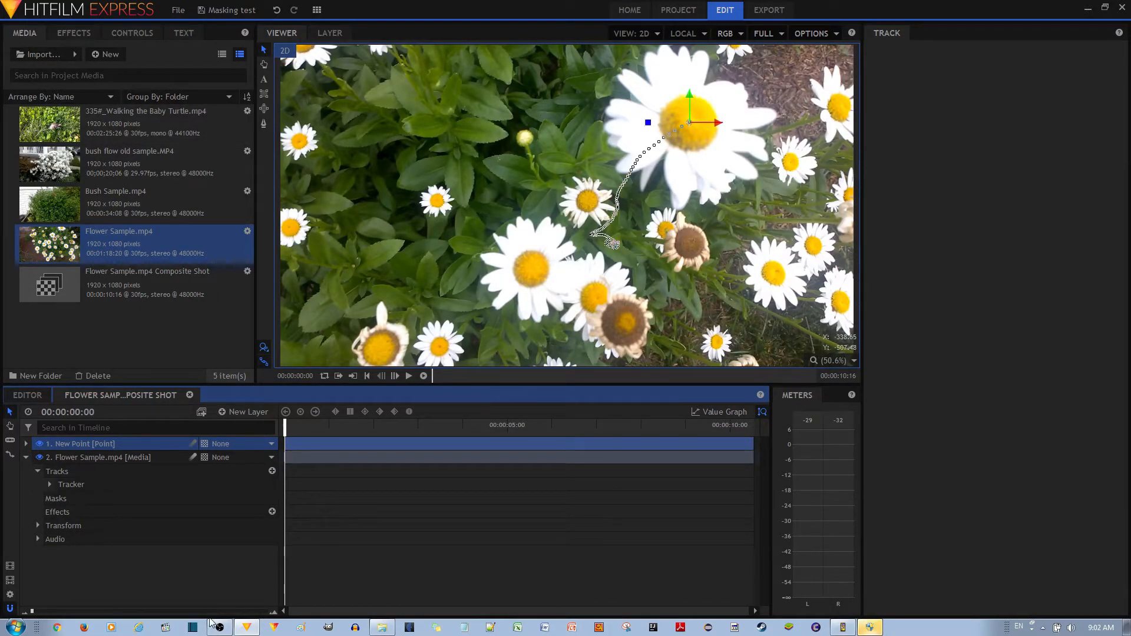
- Type 'Beautiful Flower! >>' in Notepad, then close Notepad without saving
click(464, 626)
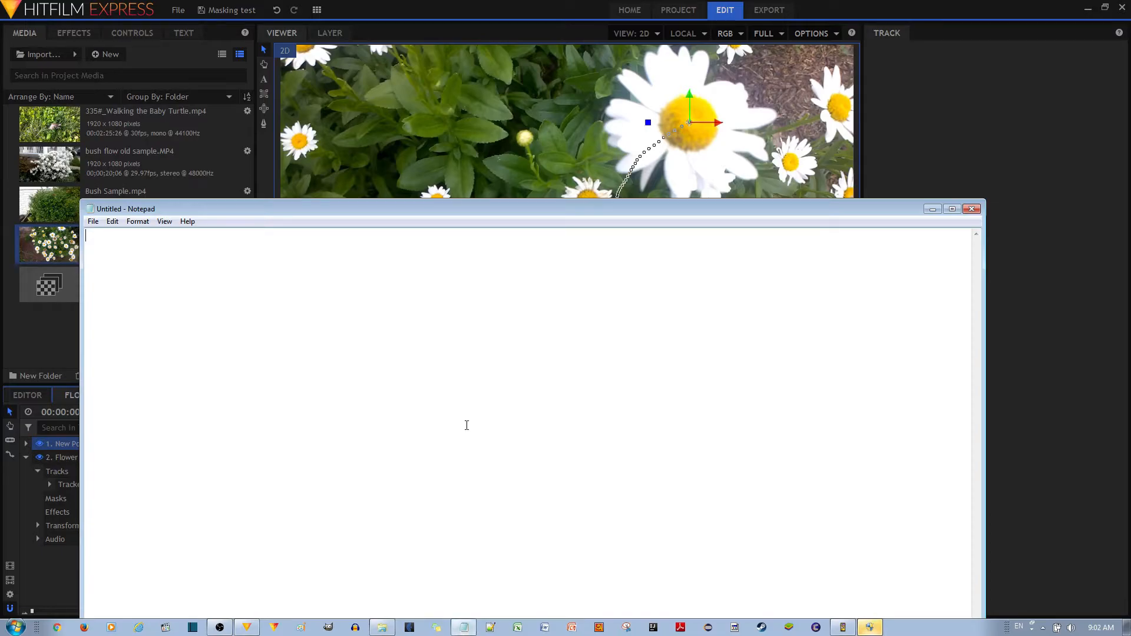
text(Beauti)
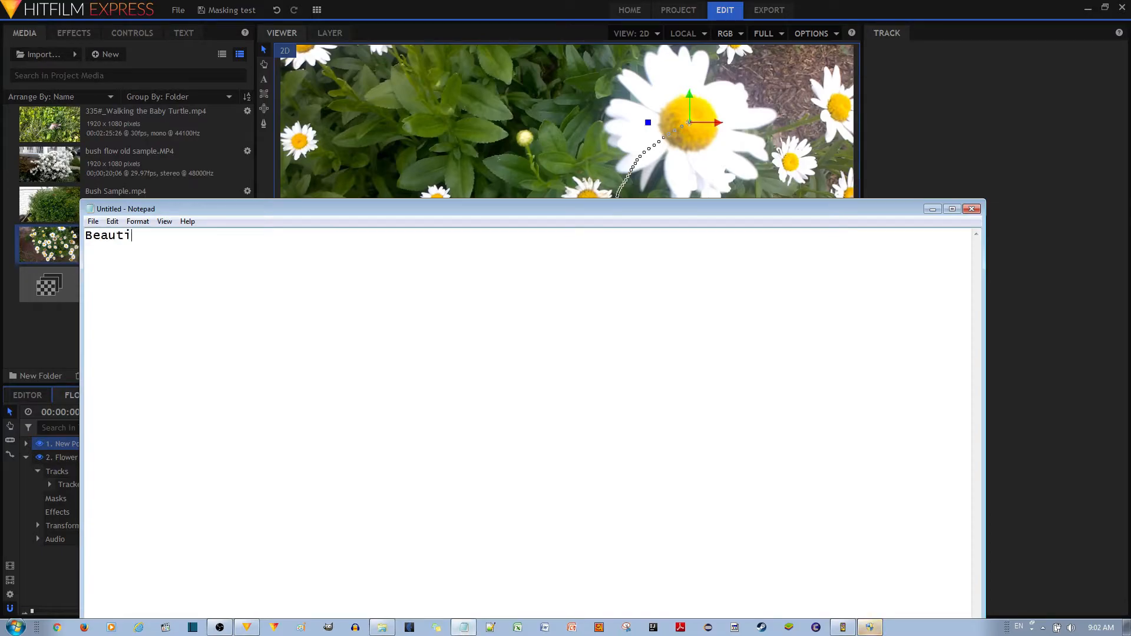
text(ful Flowe)
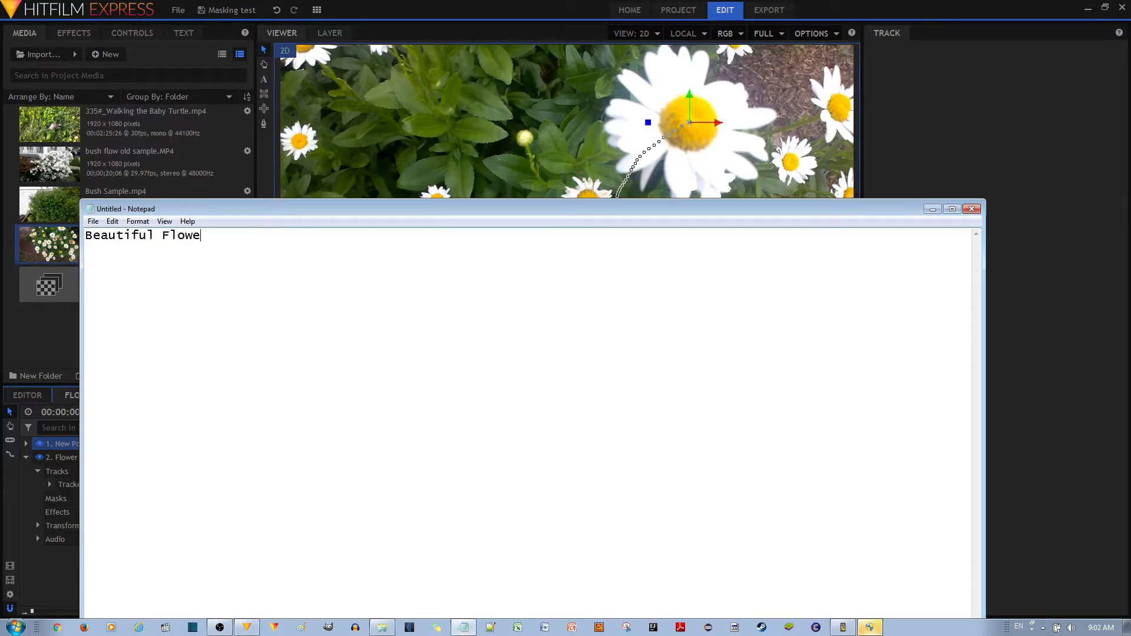
text(r! >>)
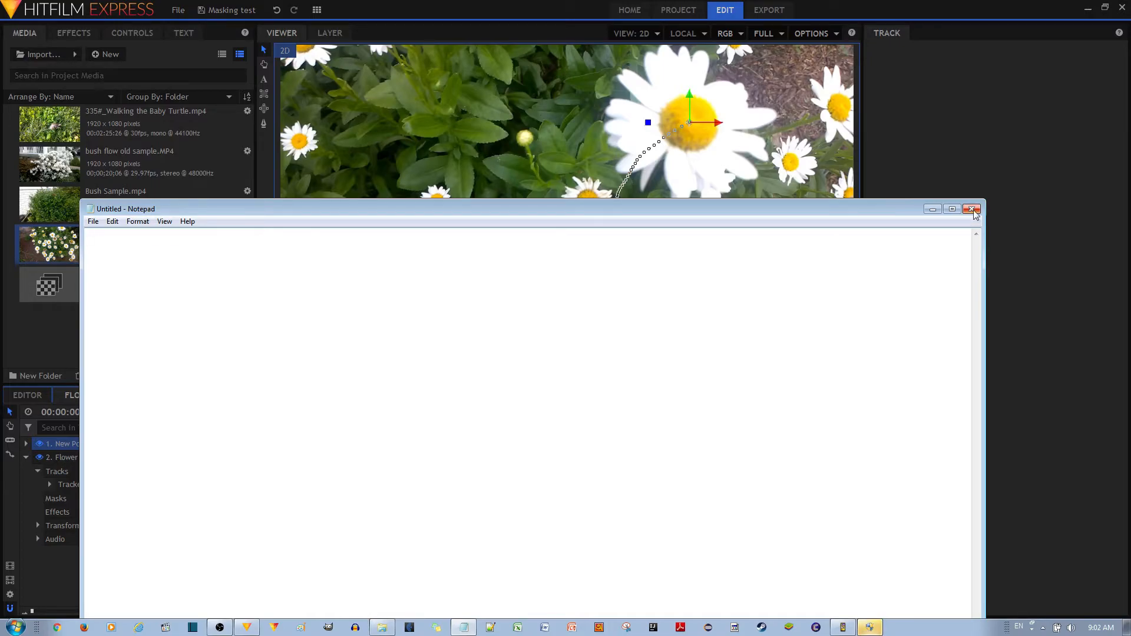
click(971, 209)
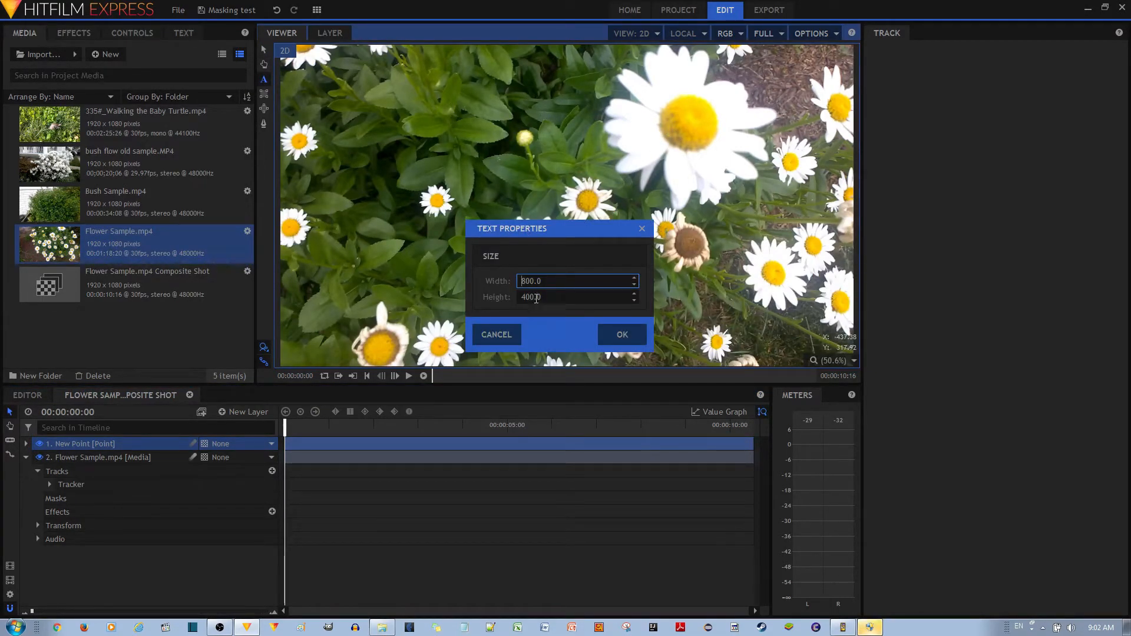
- Create an 800 x 400 text box and enter 'Beautiful Flower! >>'
click(621, 335)
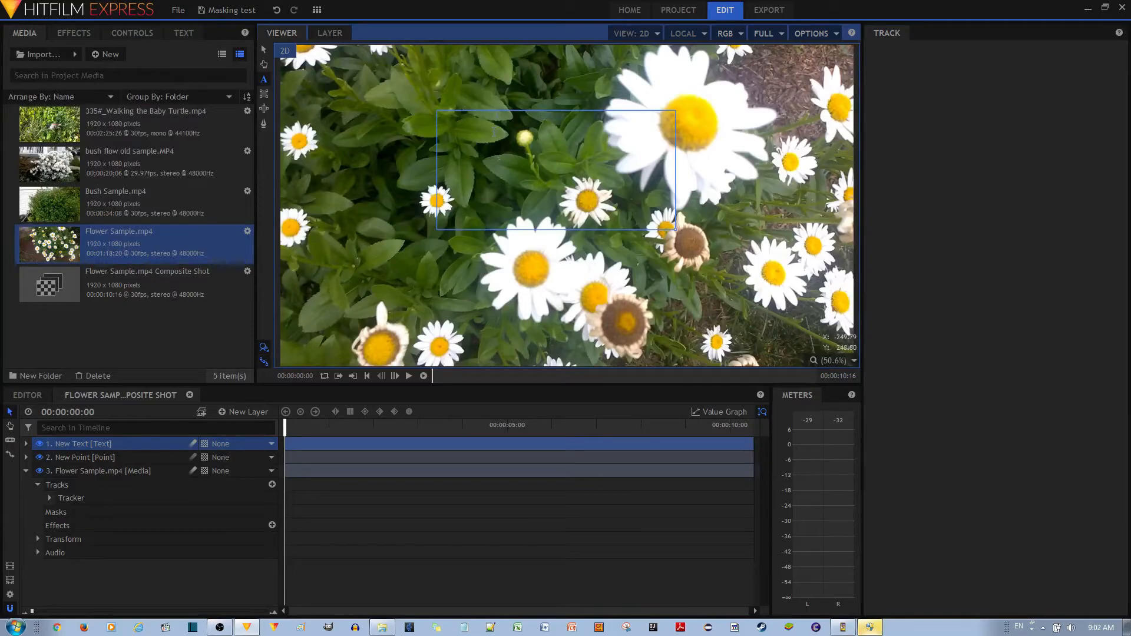
text(Beautiful Flower! >>|)
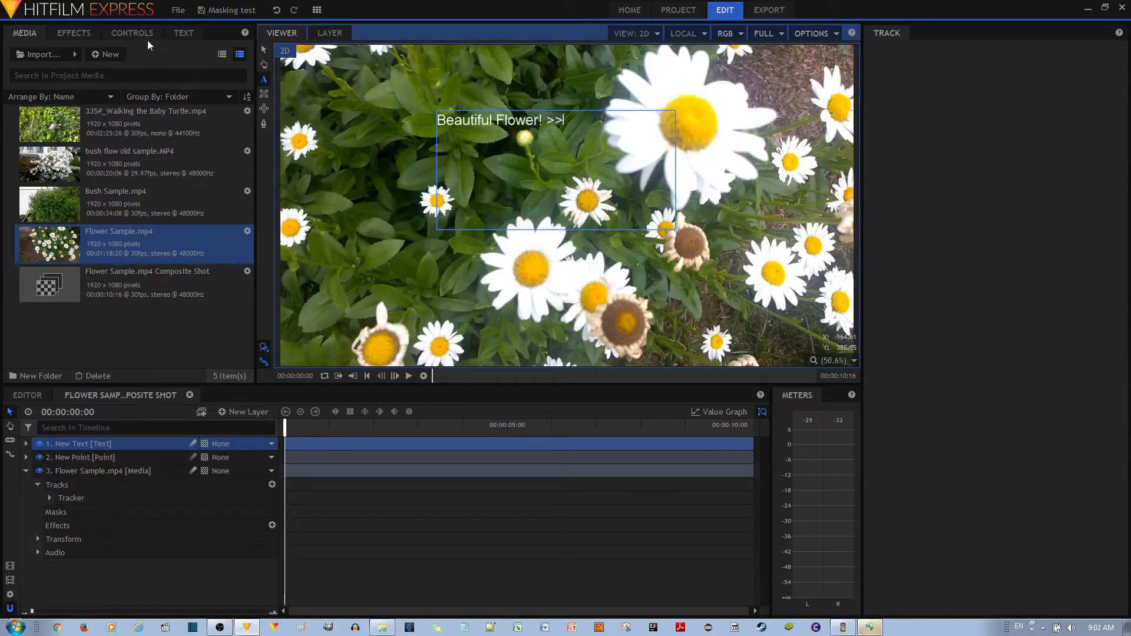
- Open the Text panel and select the whole caption to change its size to 61
click(184, 32)
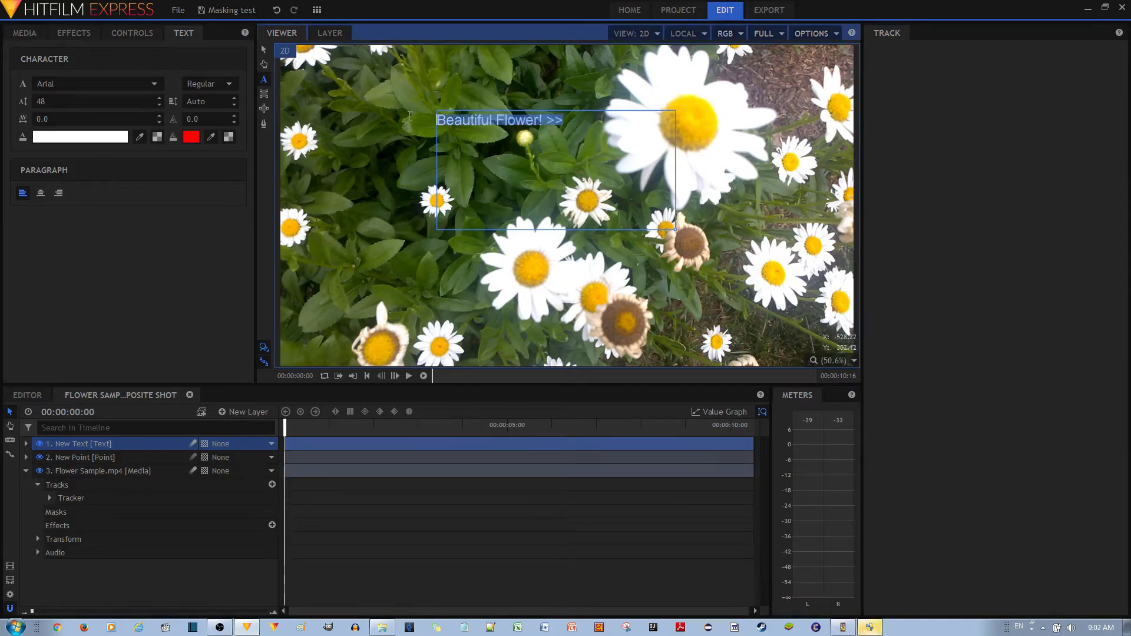
triple_click(94, 101)
text(61)
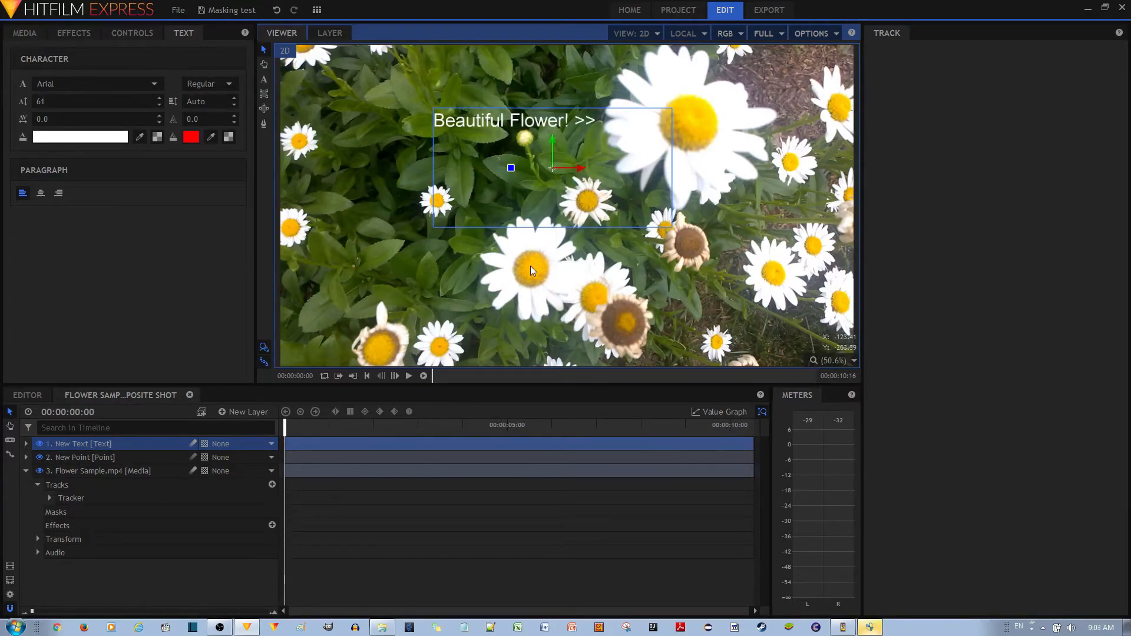
mouse_move(619, 204)
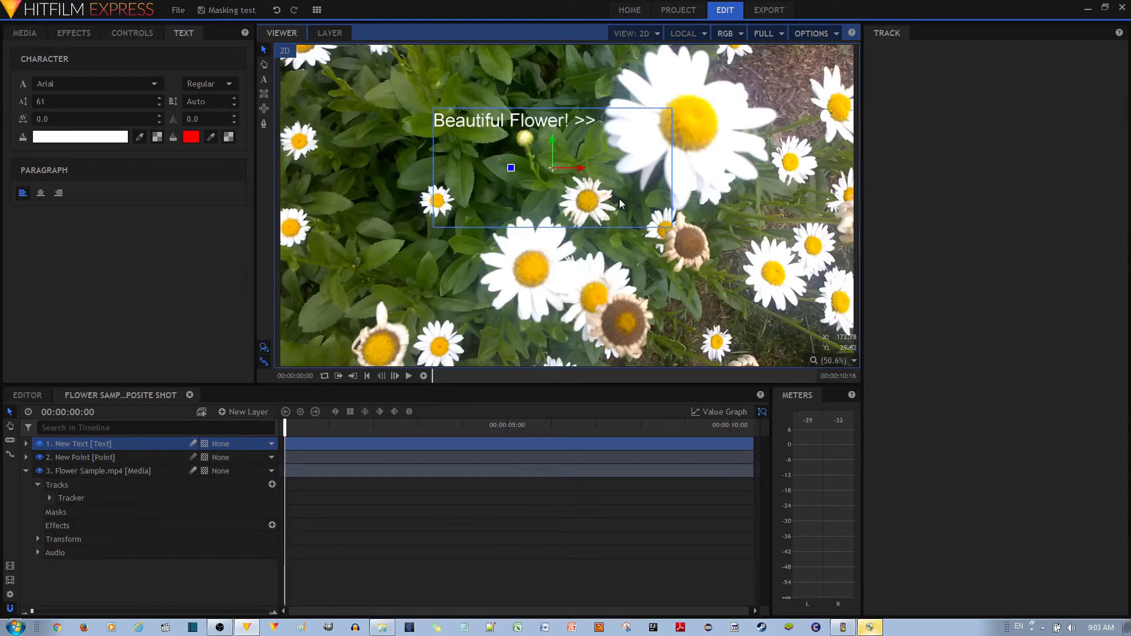
mouse_move(566, 117)
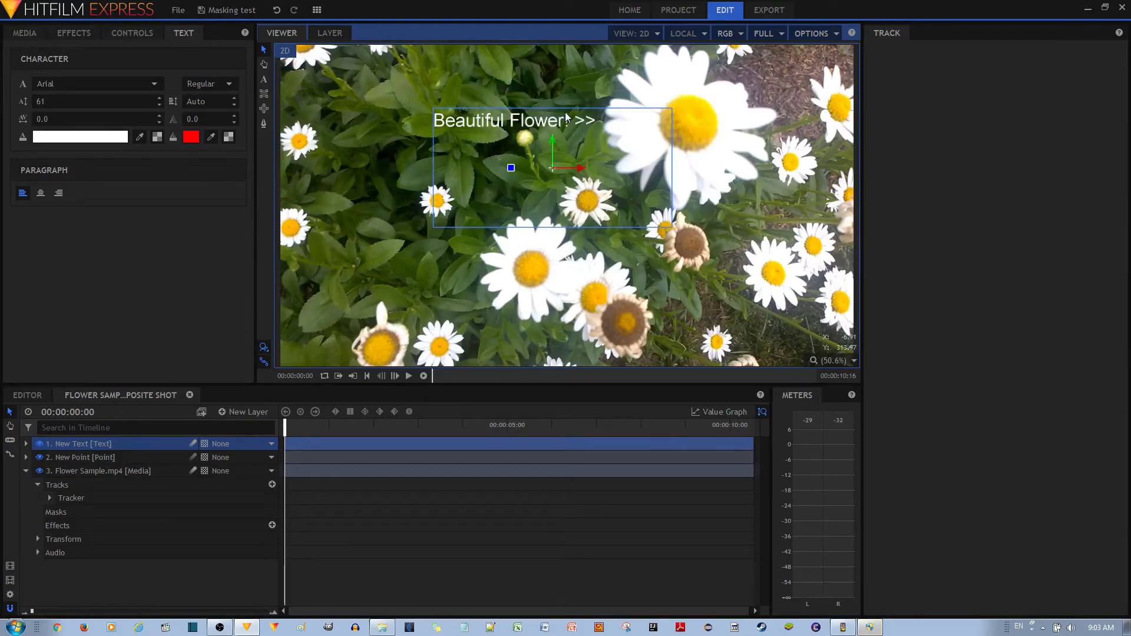
- Set the New Text layer's parent to '2. New Point' and play back to check tracking
click(80, 458)
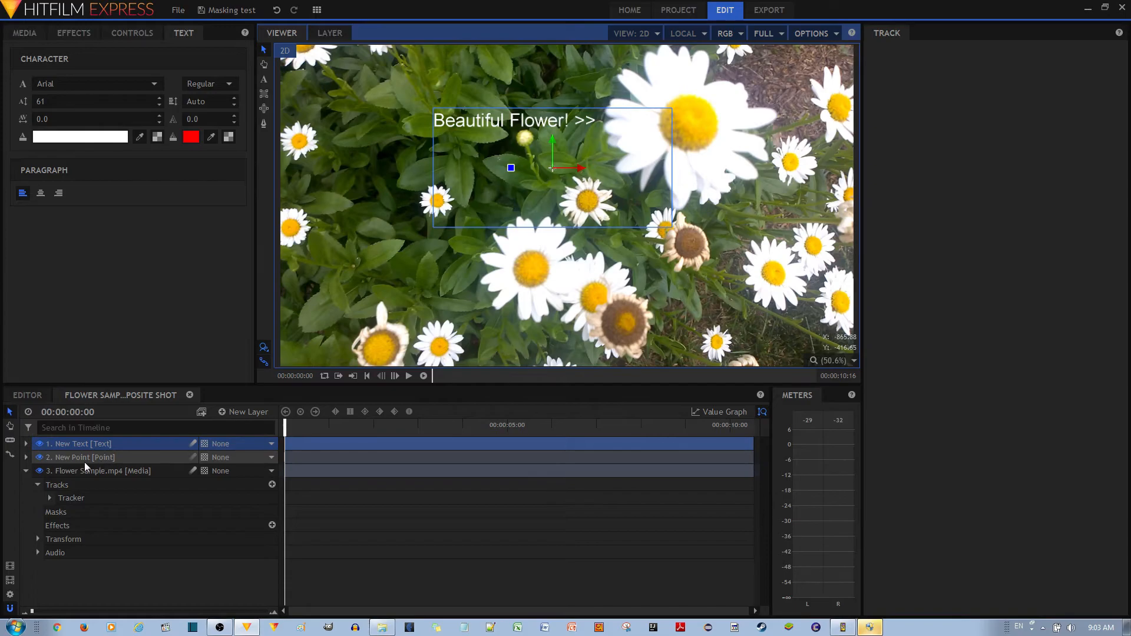
mouse_move(115, 462)
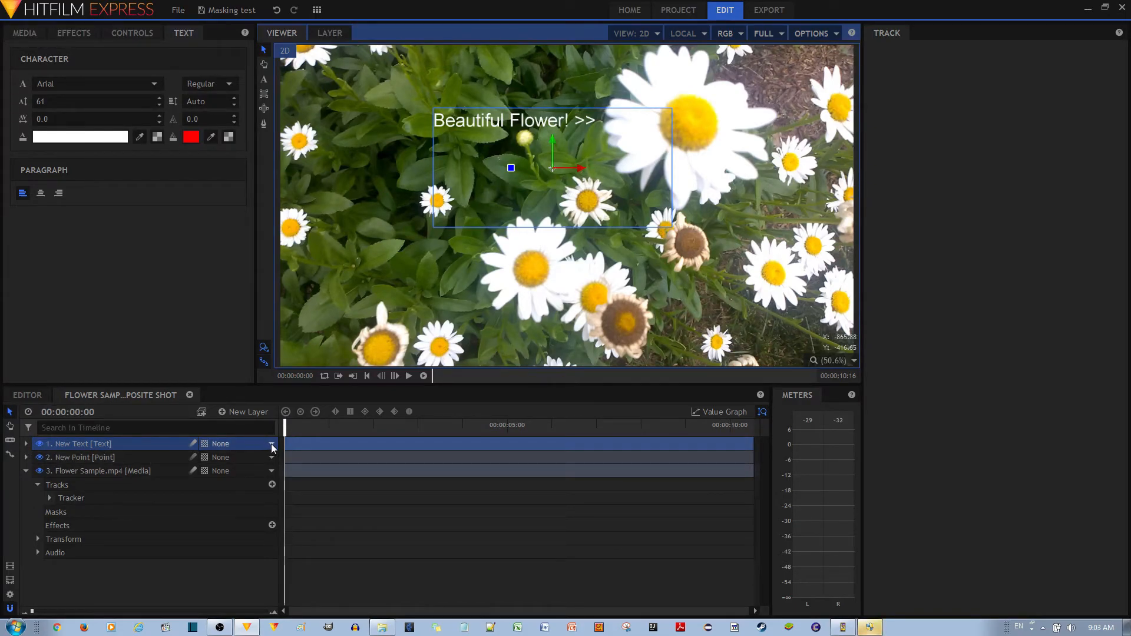
click(271, 443)
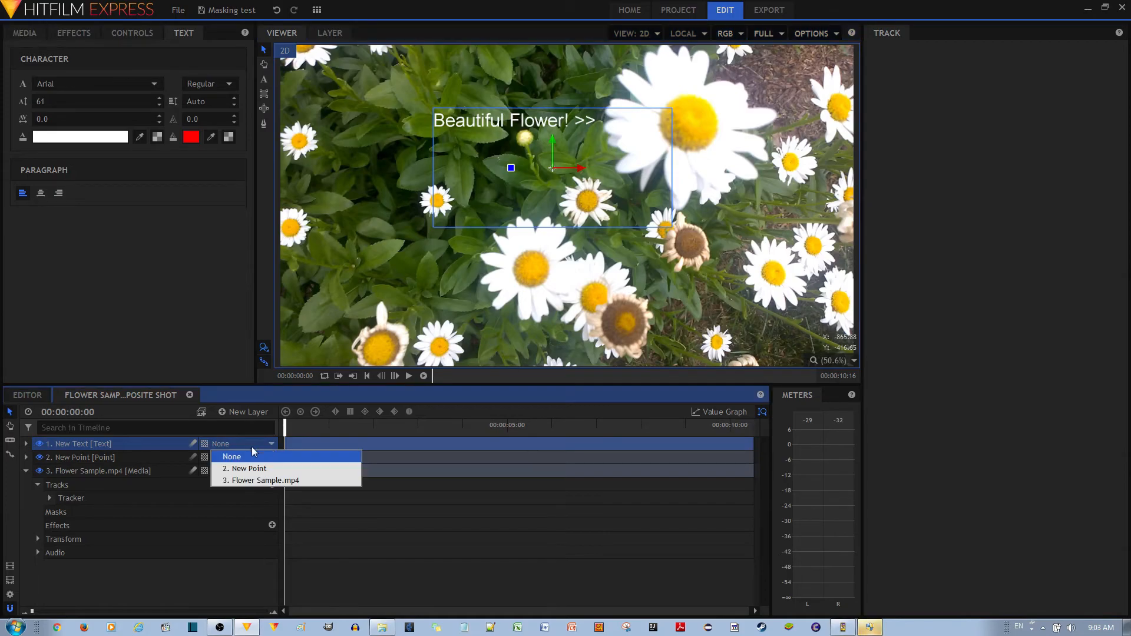
mouse_move(247, 452)
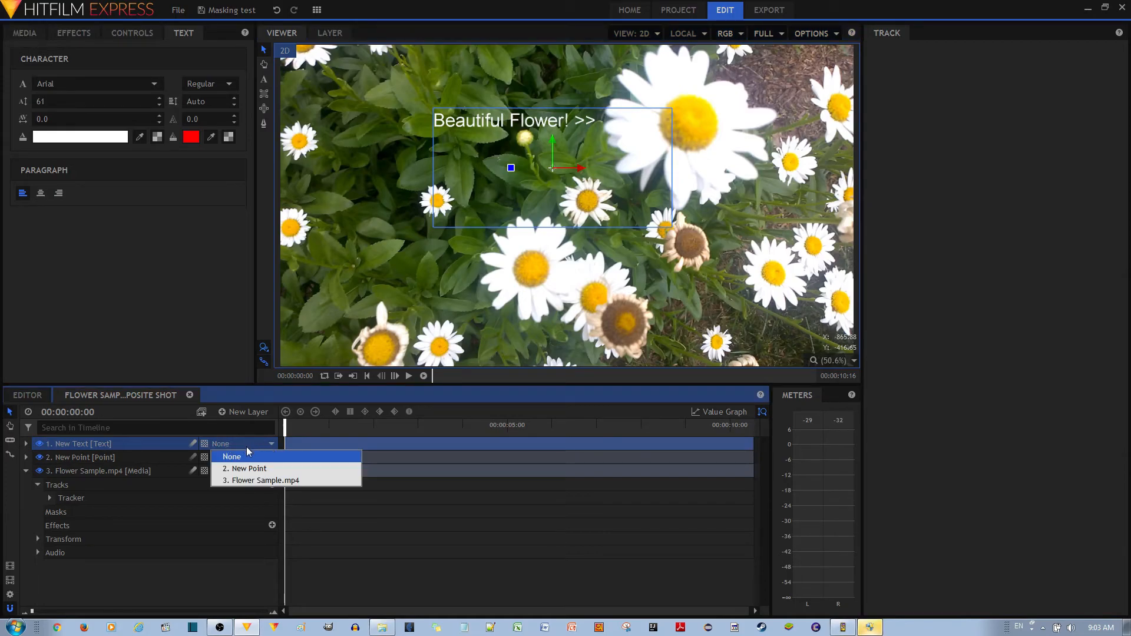
mouse_move(249, 469)
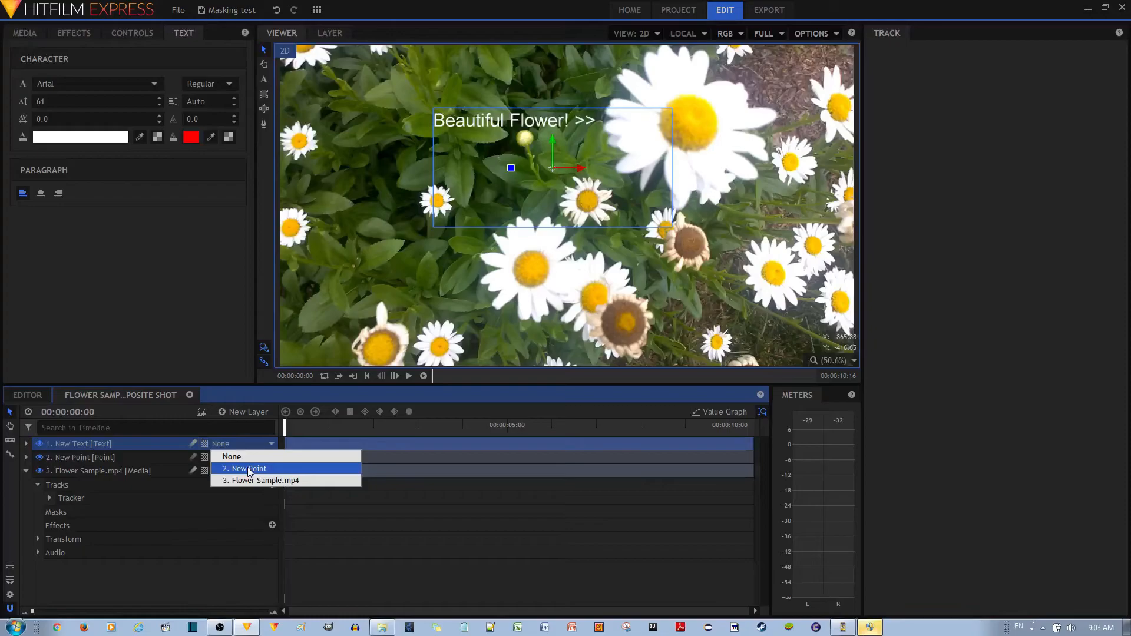
click(244, 468)
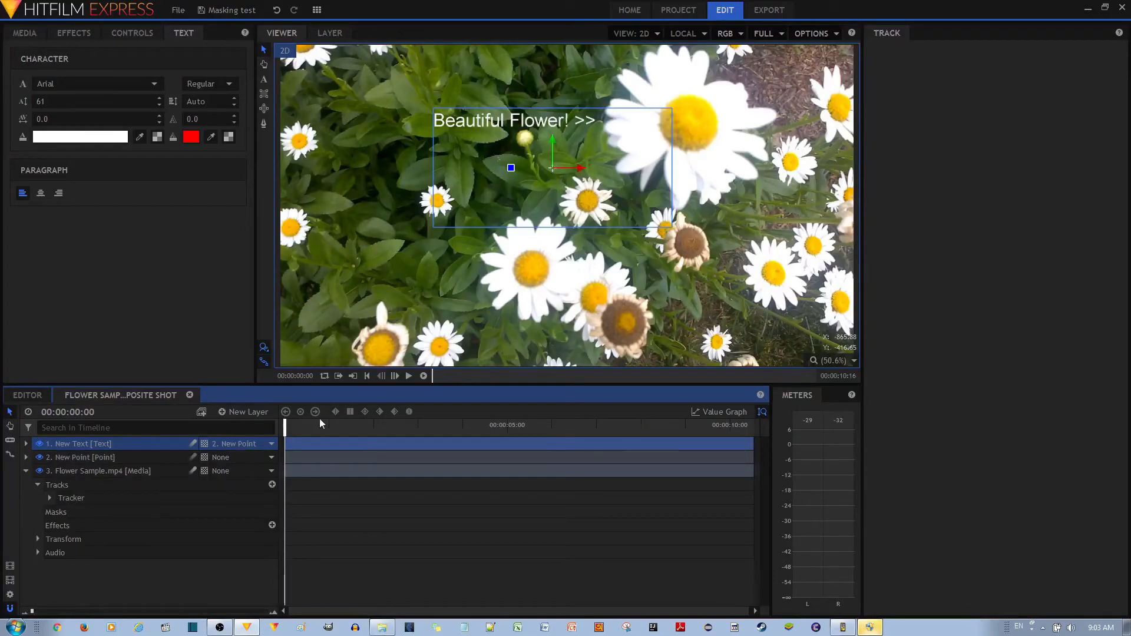
click(408, 376)
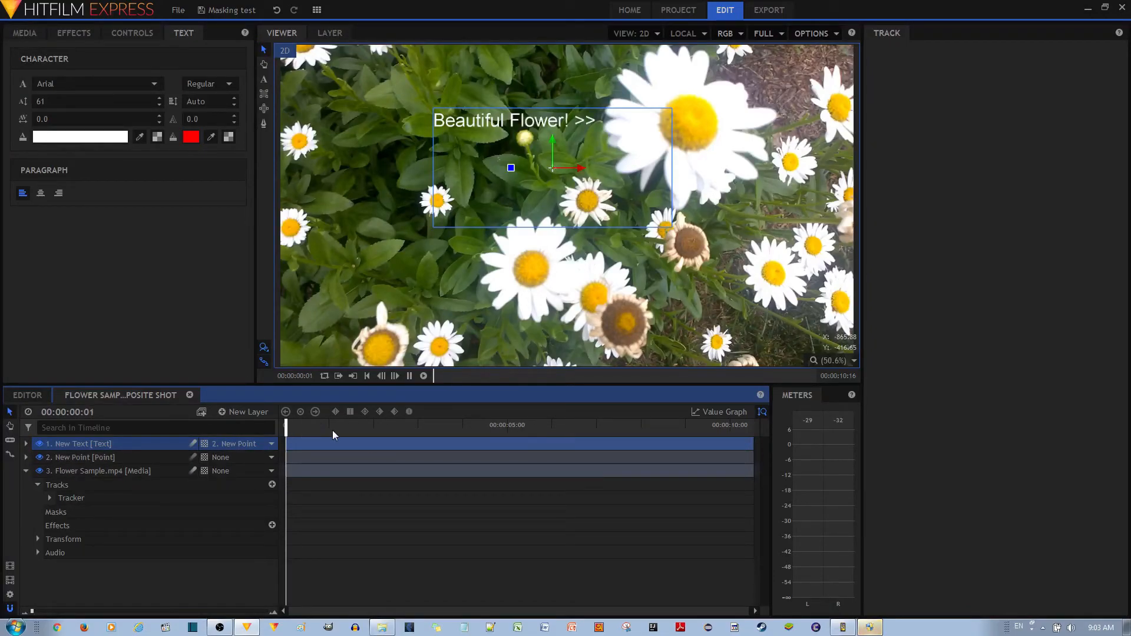